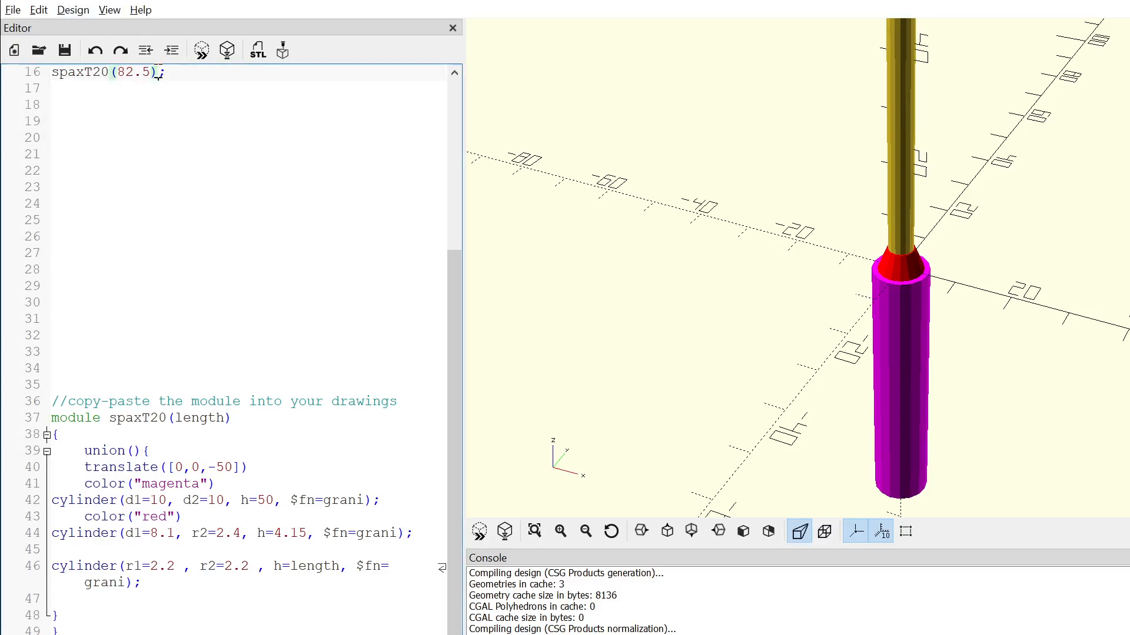
Replace the spaxT20 screw length 82.5 with 40 on line 16
{"action": "double_click", "coordinate": [148, 72]}
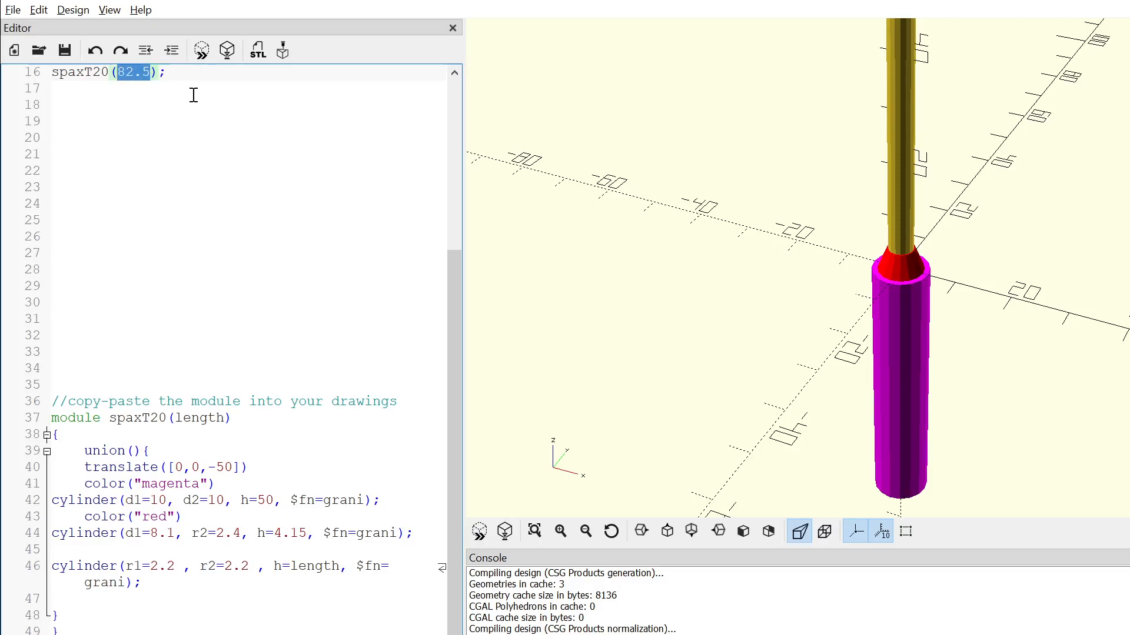
{"action": "type", "text": "40"}
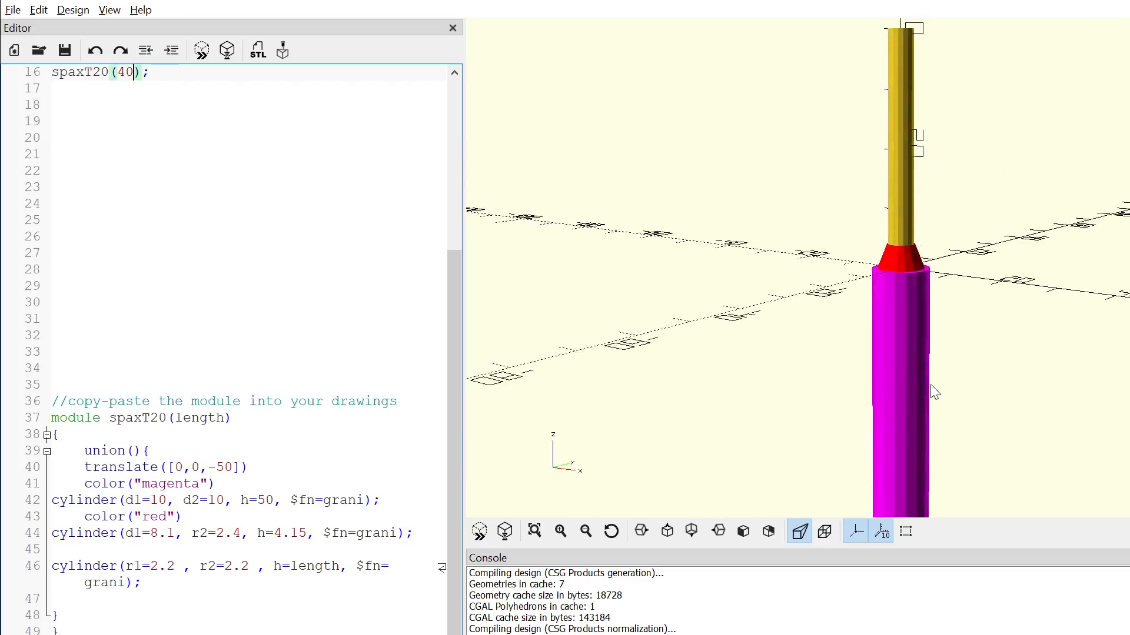
{"action": "left_click_drag", "start_coordinate": [933, 391], "coordinate": [807, 381]}
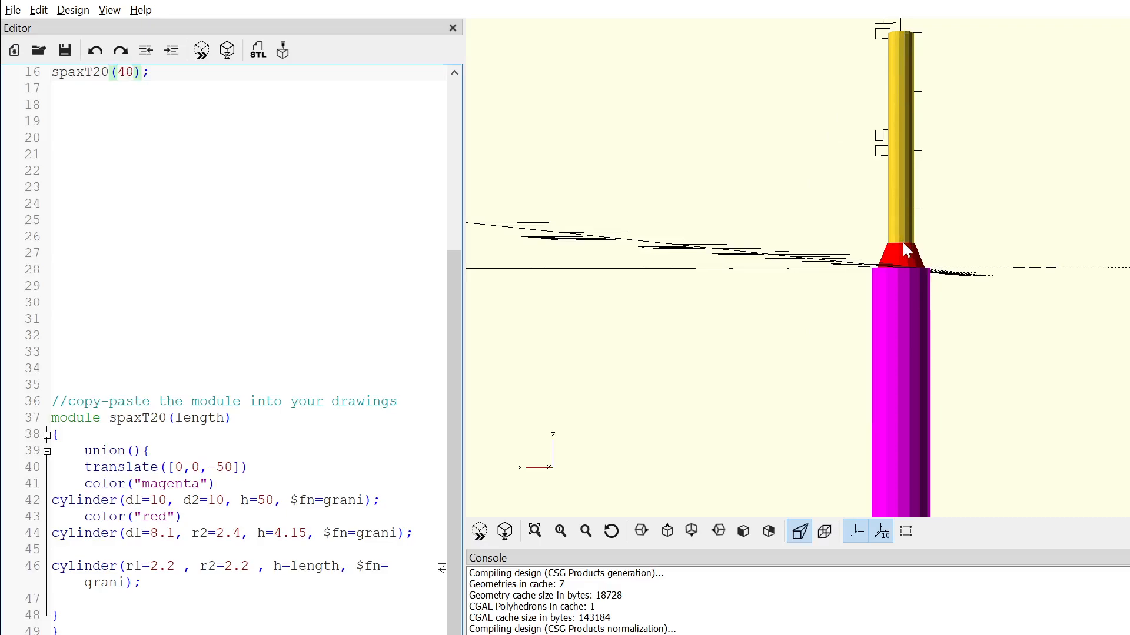
{"action": "mouse_move", "coordinate": [930, 258]}
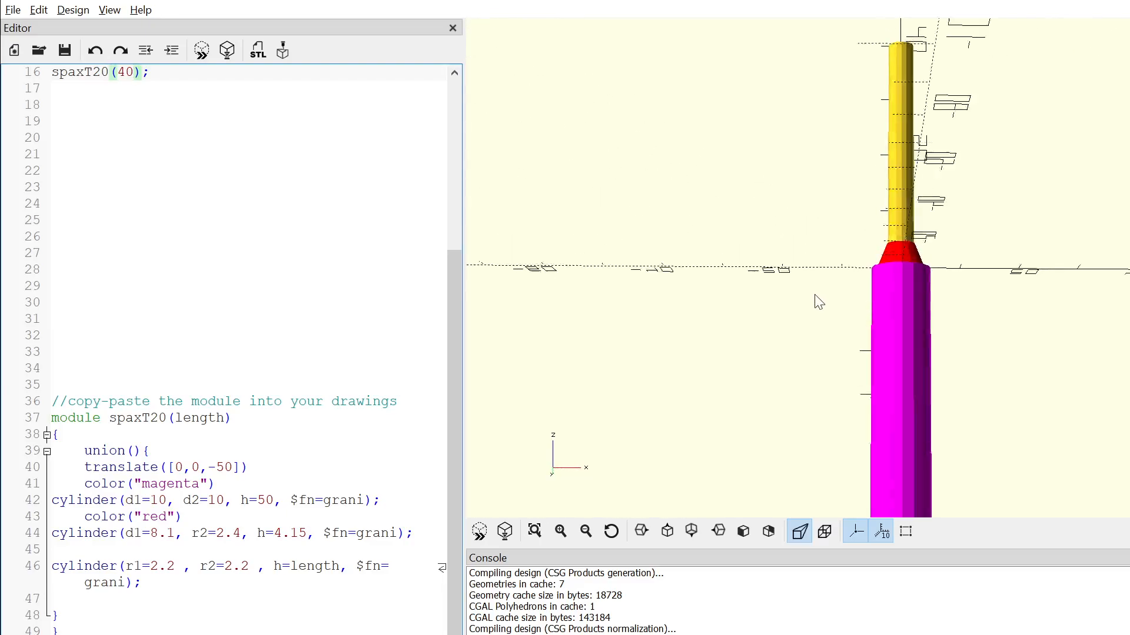
{"action": "left_click_drag", "start_coordinate": [818, 301], "coordinate": [802, 322]}
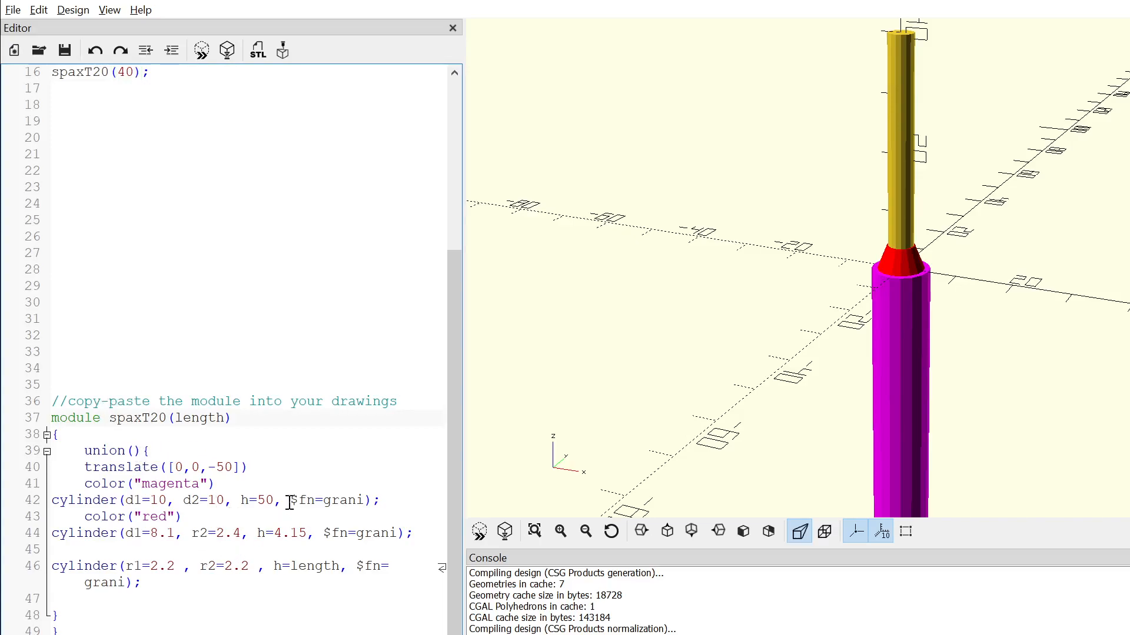
Scroll the editor to the script top showing grani=16 and the commented cube block
{"action": "left_click_drag", "start_coordinate": [52, 417], "coordinate": [167, 566]}
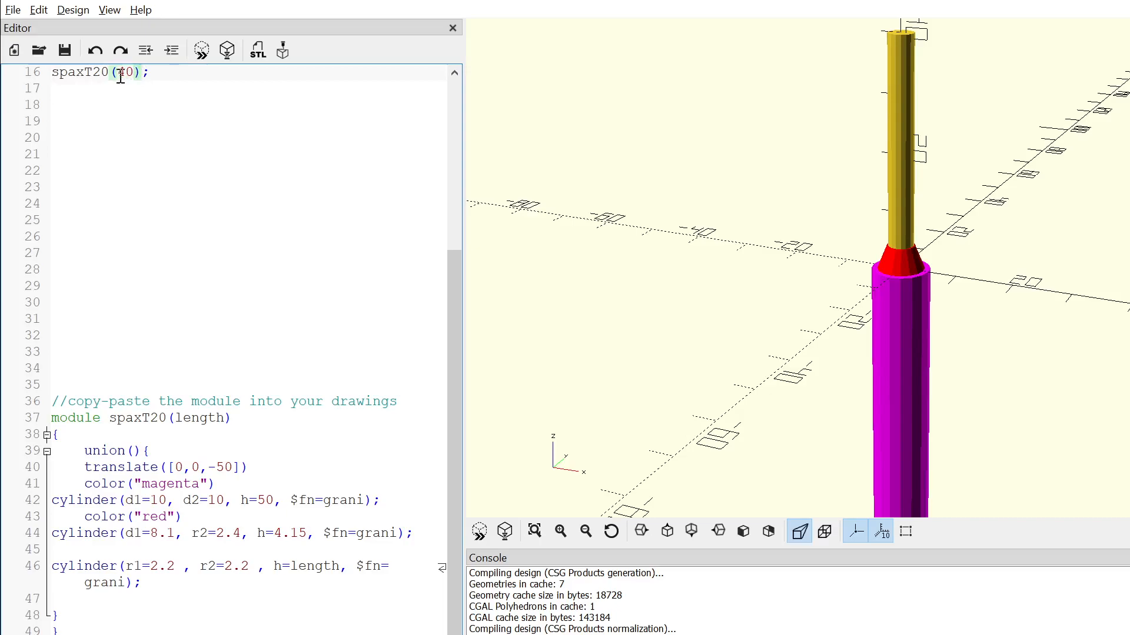
{"action": "type", "text": "4"}
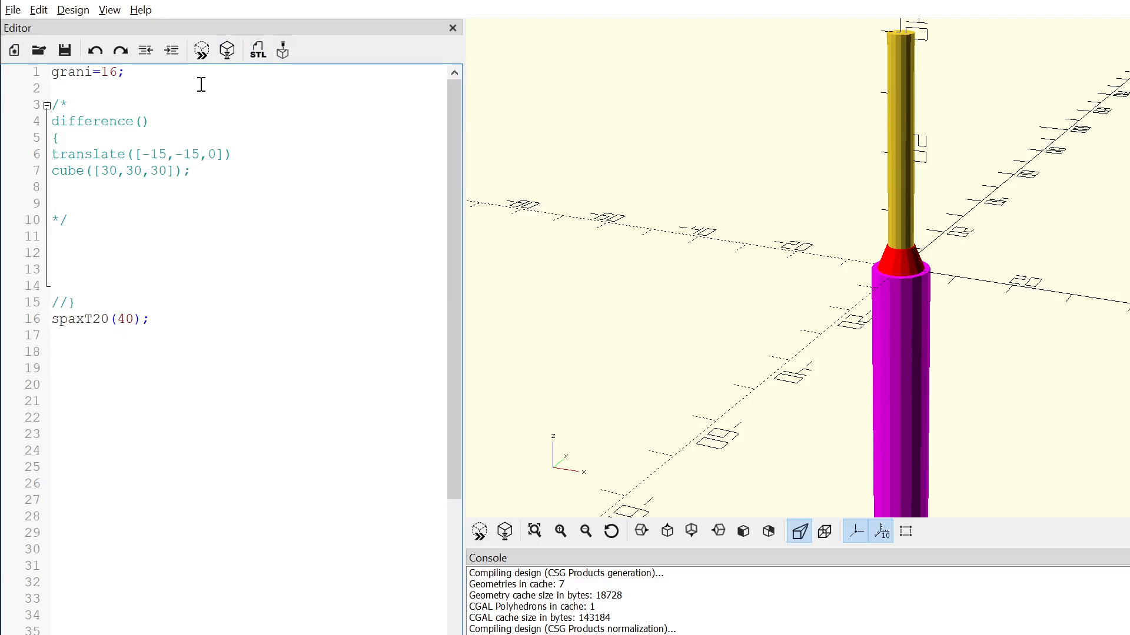
Place the cursor in the commented difference() / cube lines to edit them
{"action": "left_click", "coordinate": [68, 104]}
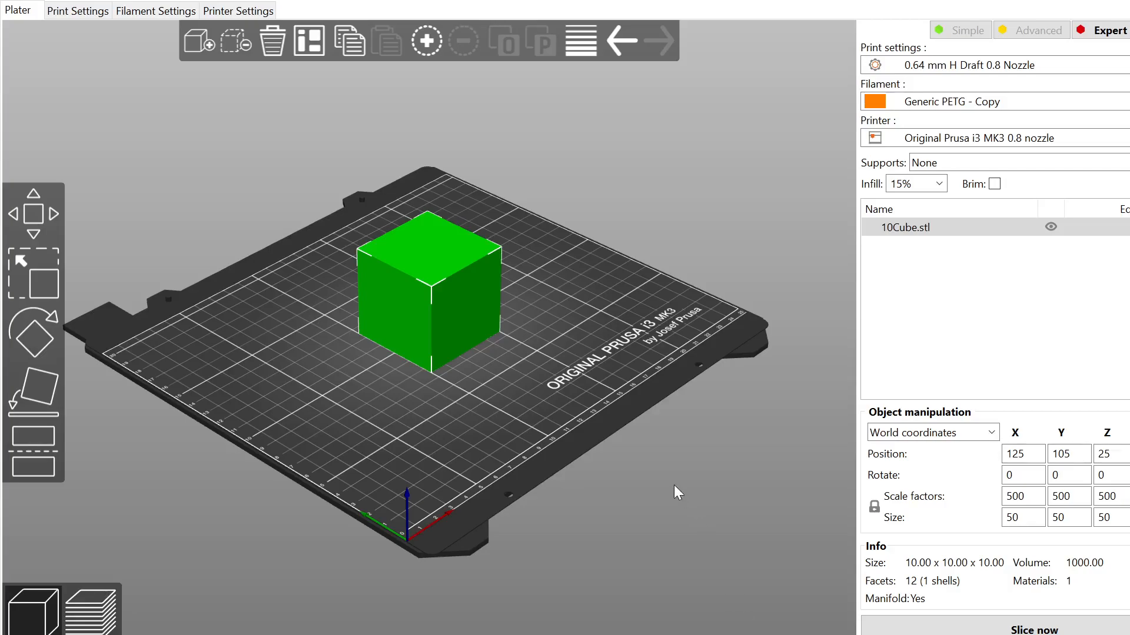
{"action": "mouse_move", "coordinate": [705, 406]}
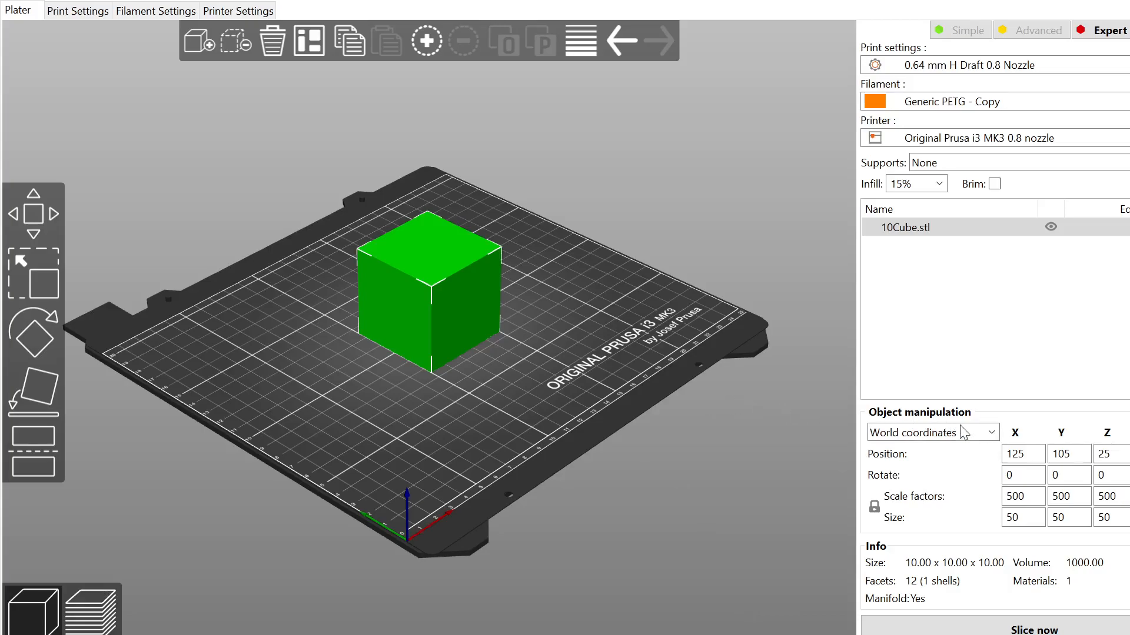
{"action": "mouse_move", "coordinate": [460, 388]}
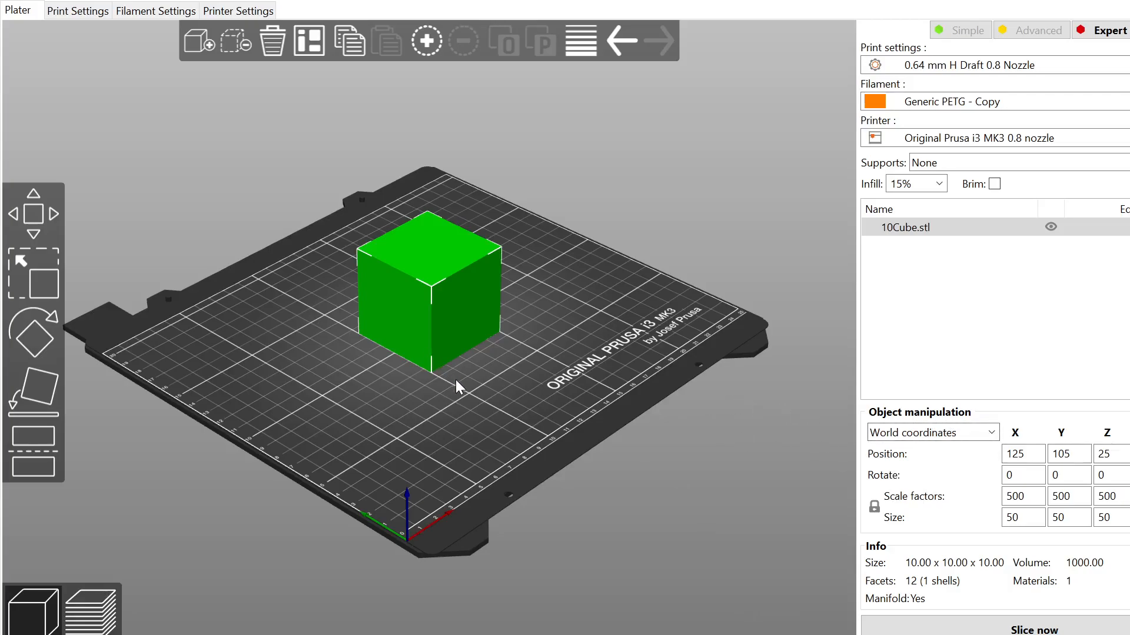
{"action": "mouse_move", "coordinate": [463, 391]}
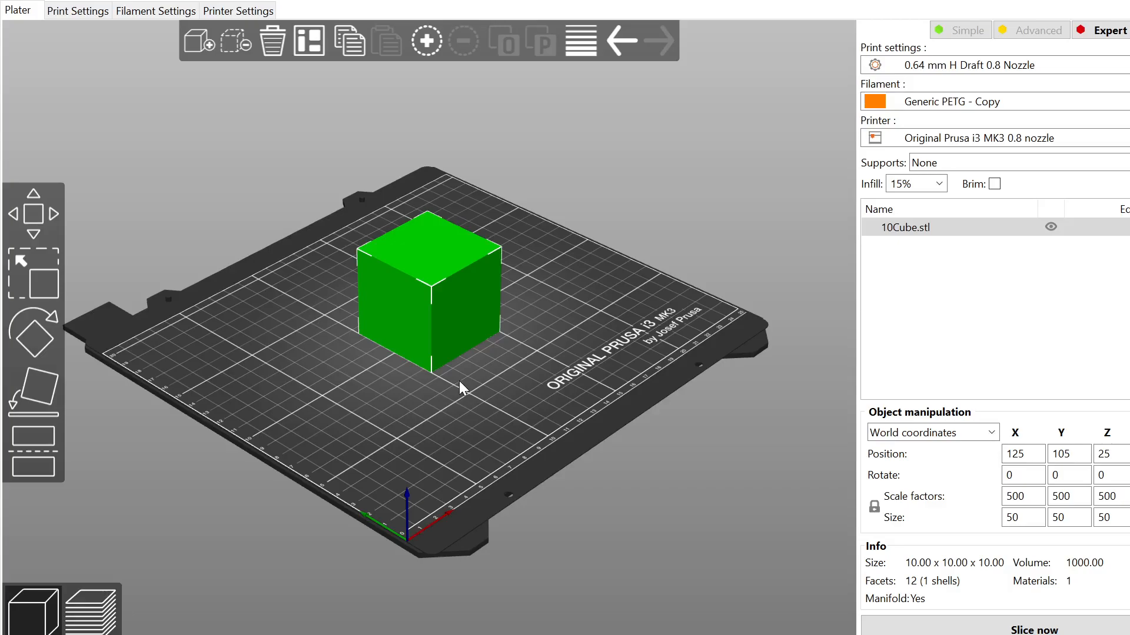
{"action": "mouse_move", "coordinate": [525, 404]}
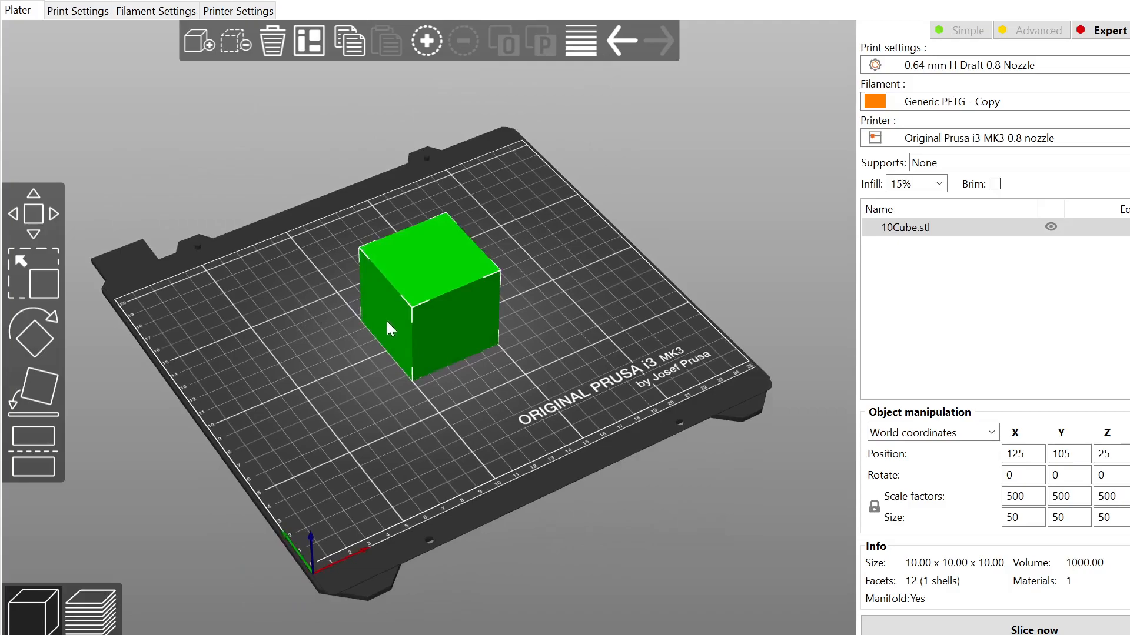
{"action": "mouse_move", "coordinate": [416, 287]}
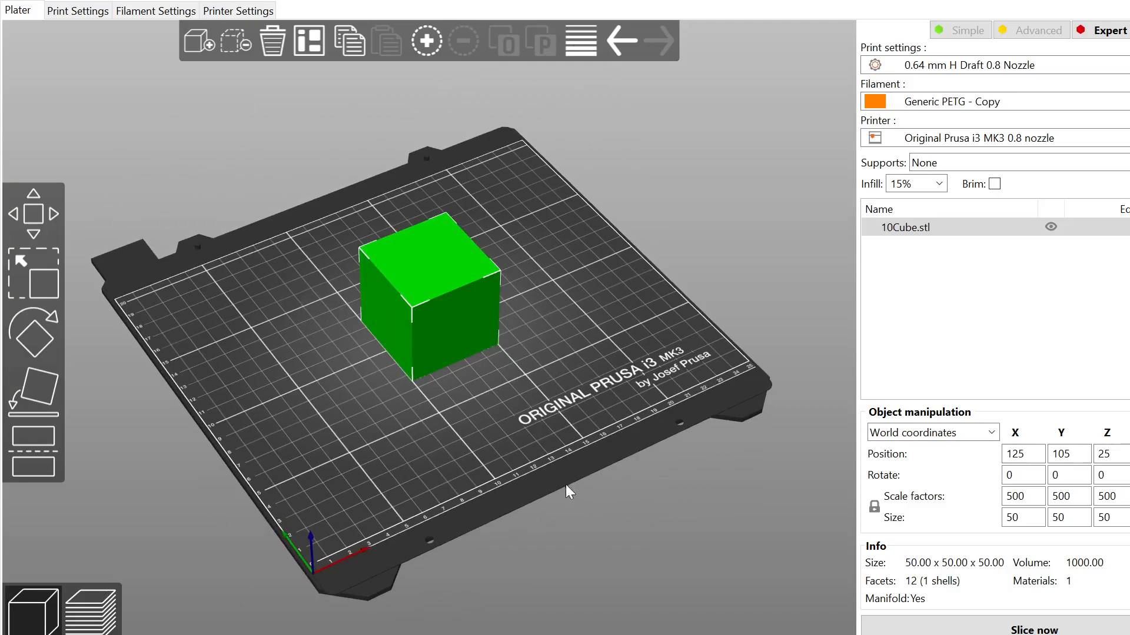
{"action": "mouse_move", "coordinate": [580, 560]}
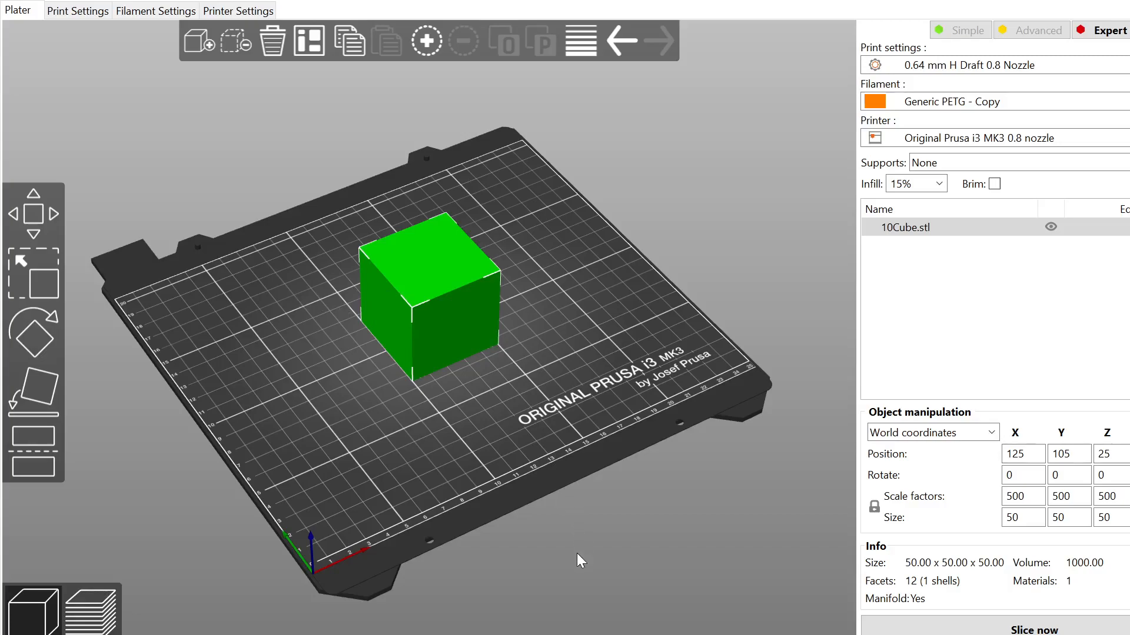
{"action": "mouse_move", "coordinate": [645, 579]}
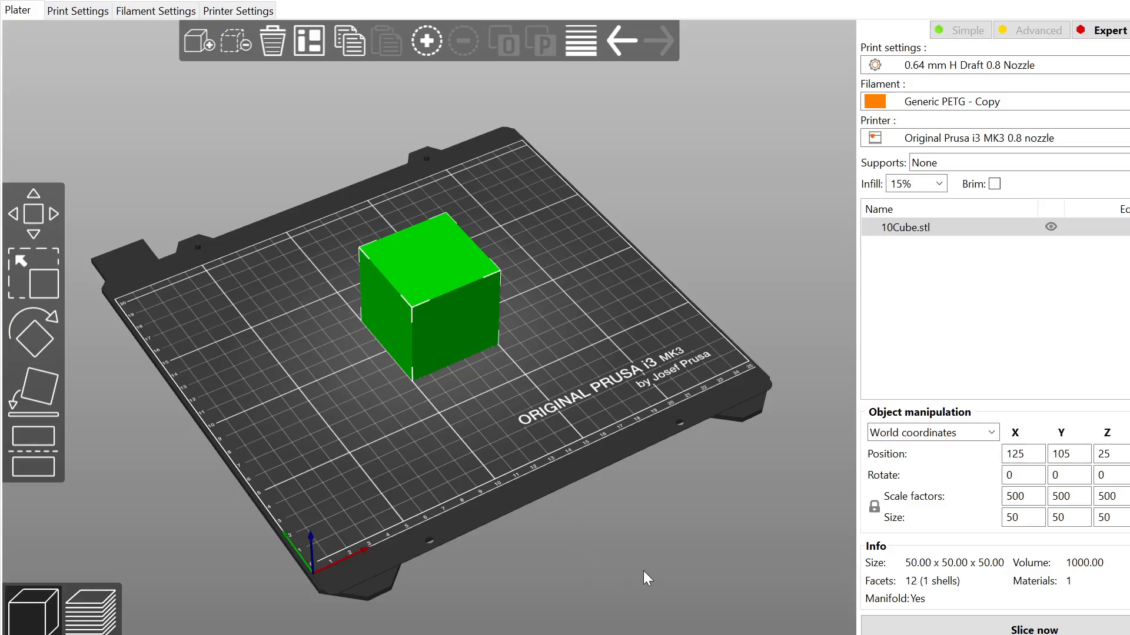
{"action": "mouse_move", "coordinate": [320, 310]}
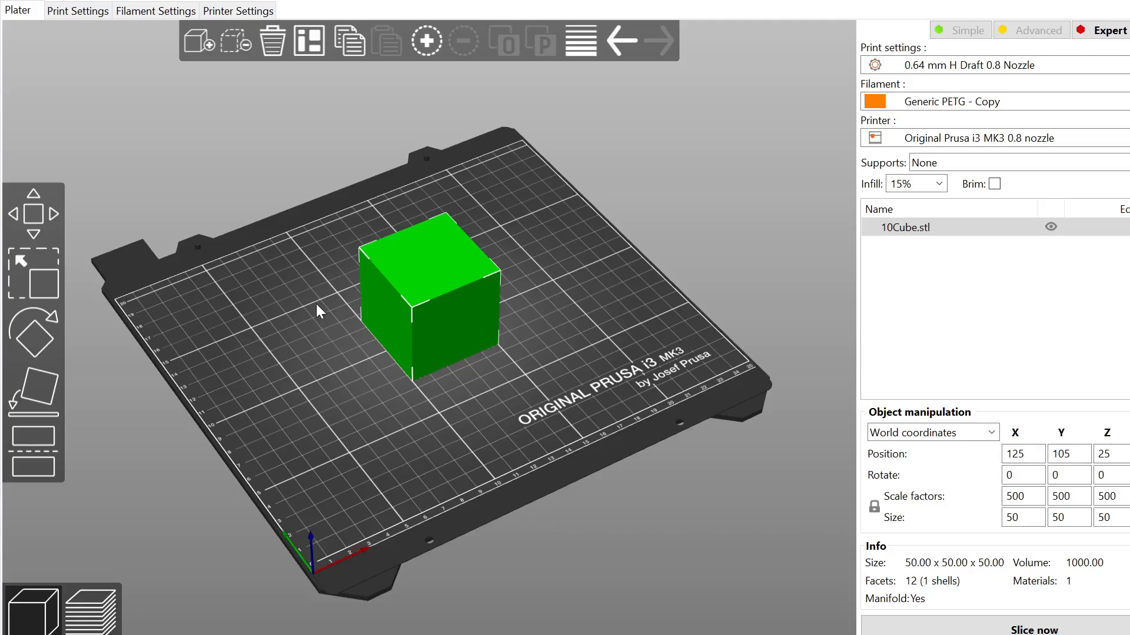
{"action": "mouse_move", "coordinate": [84, 379]}
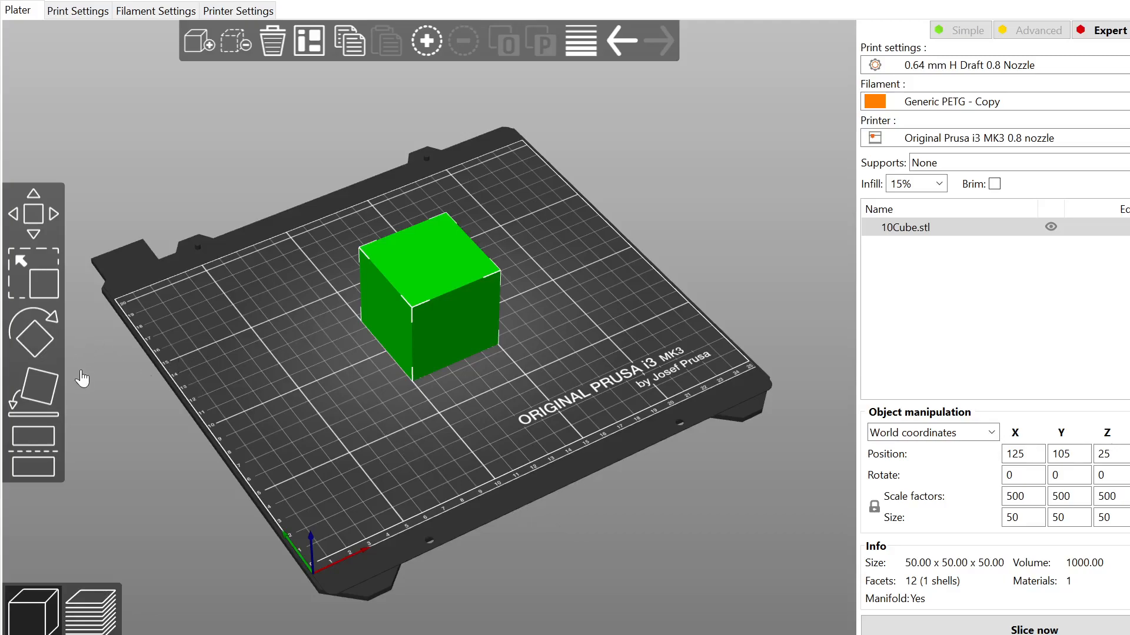
{"action": "mouse_move", "coordinate": [274, 492]}
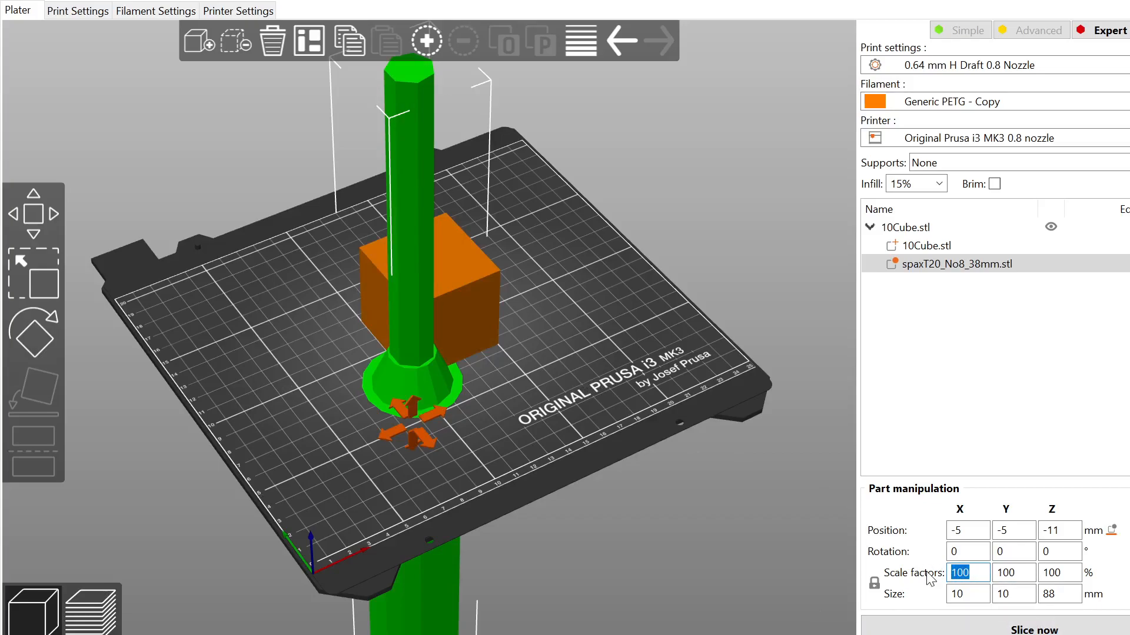
{"action": "type", "text": "10"}
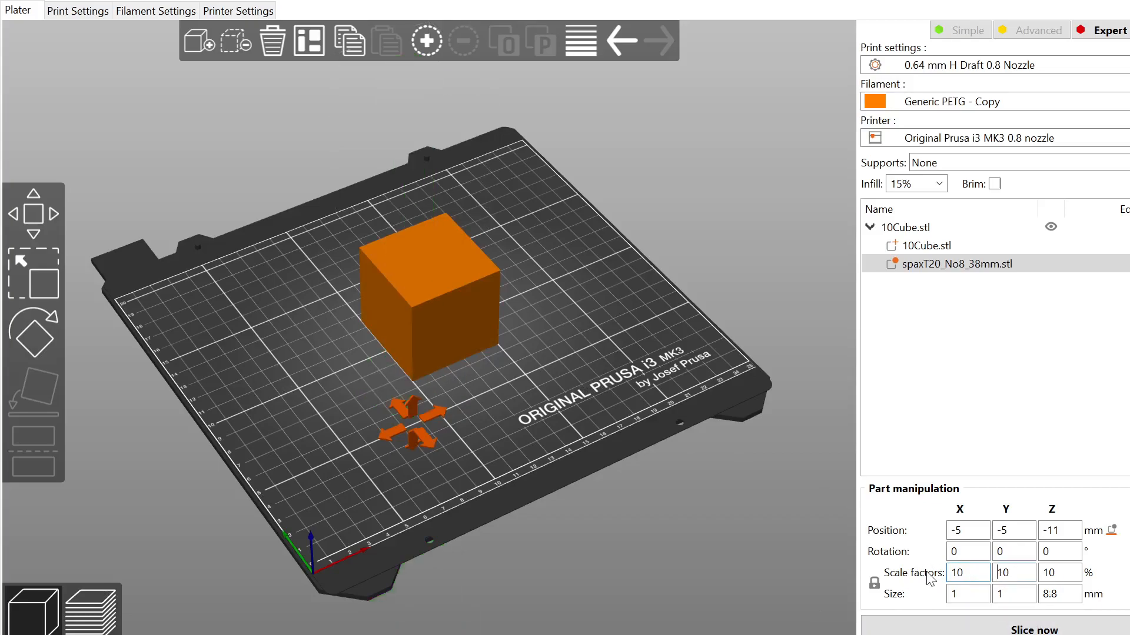
{"action": "left_click", "coordinate": [967, 571]}
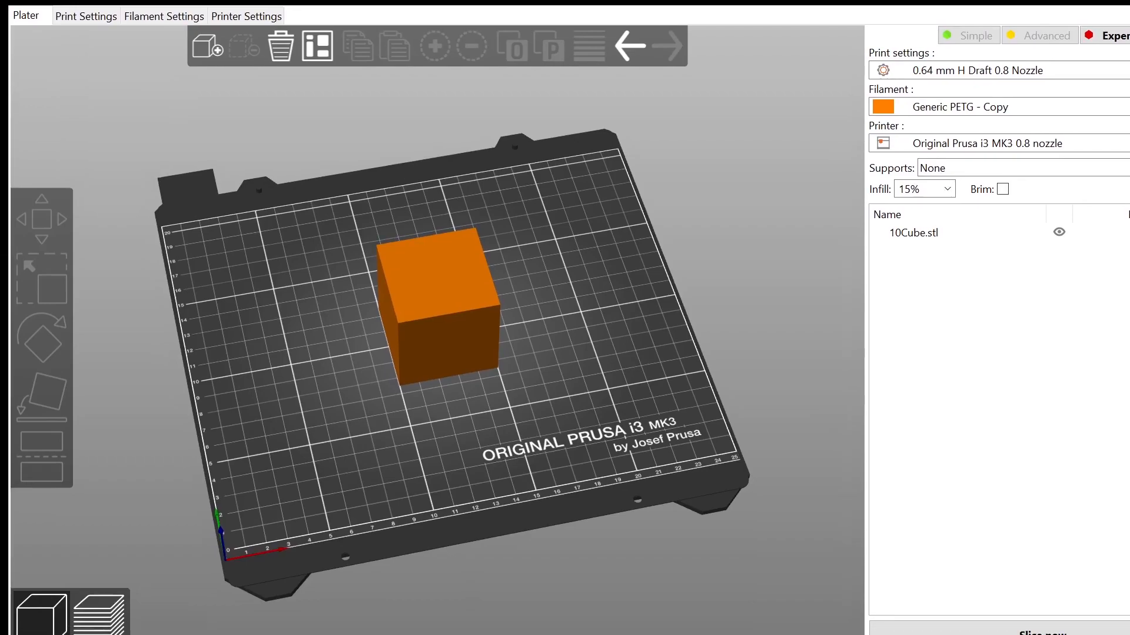
{"action": "mouse_move", "coordinate": [348, 593]}
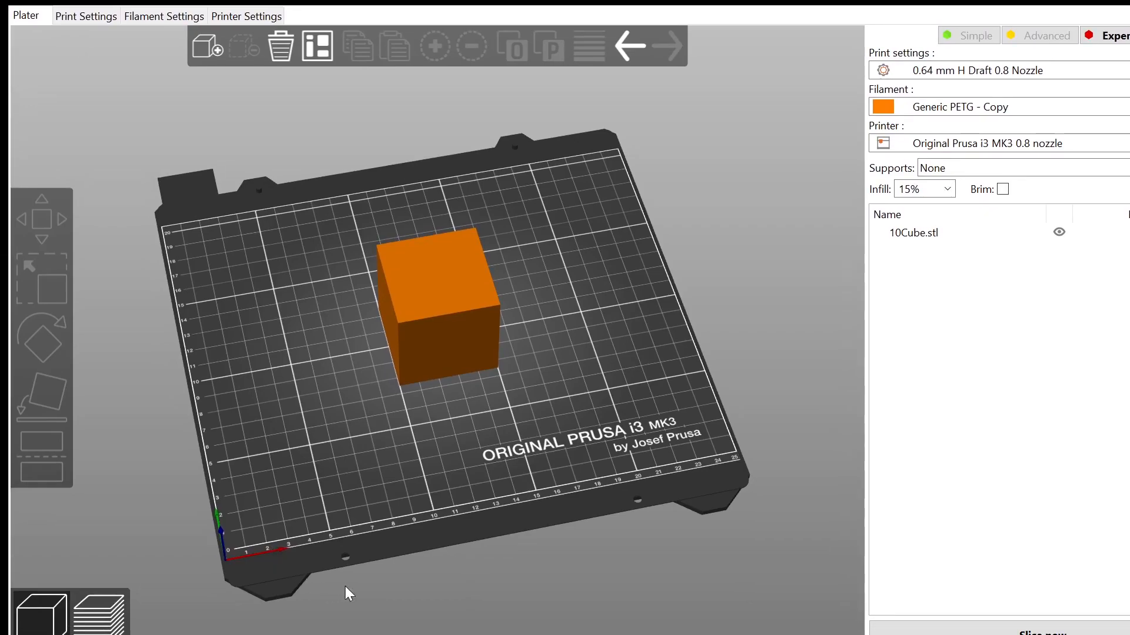
Select the 10Cube object on the bed to add the screw part to it
{"action": "left_click", "coordinate": [439, 302]}
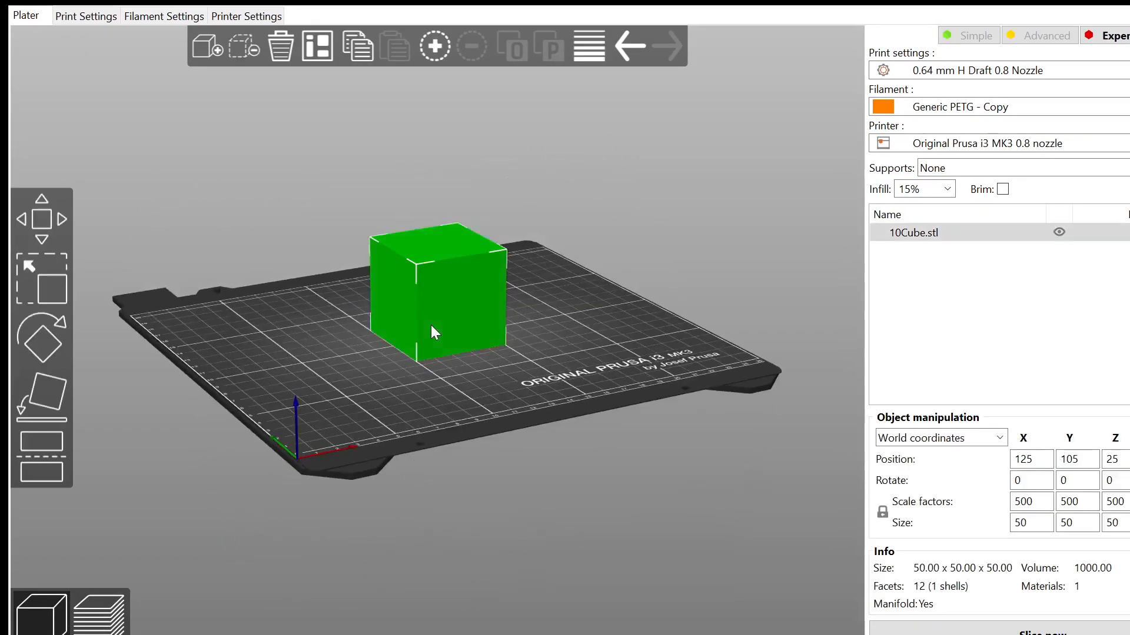
{"action": "mouse_move", "coordinate": [454, 332]}
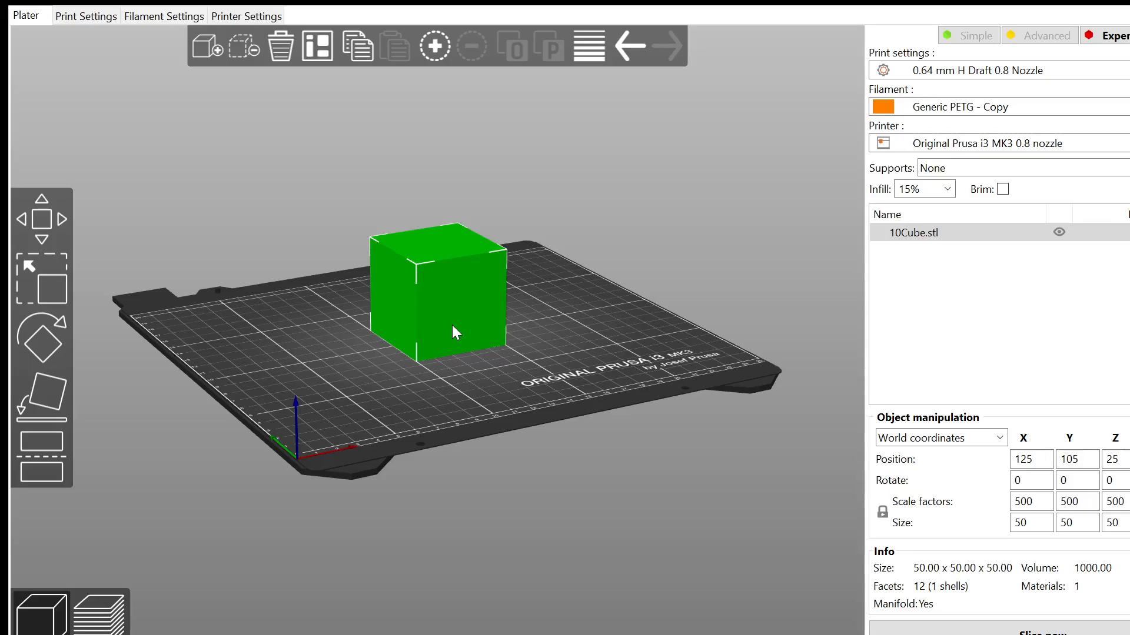
{"action": "mouse_move", "coordinate": [537, 457]}
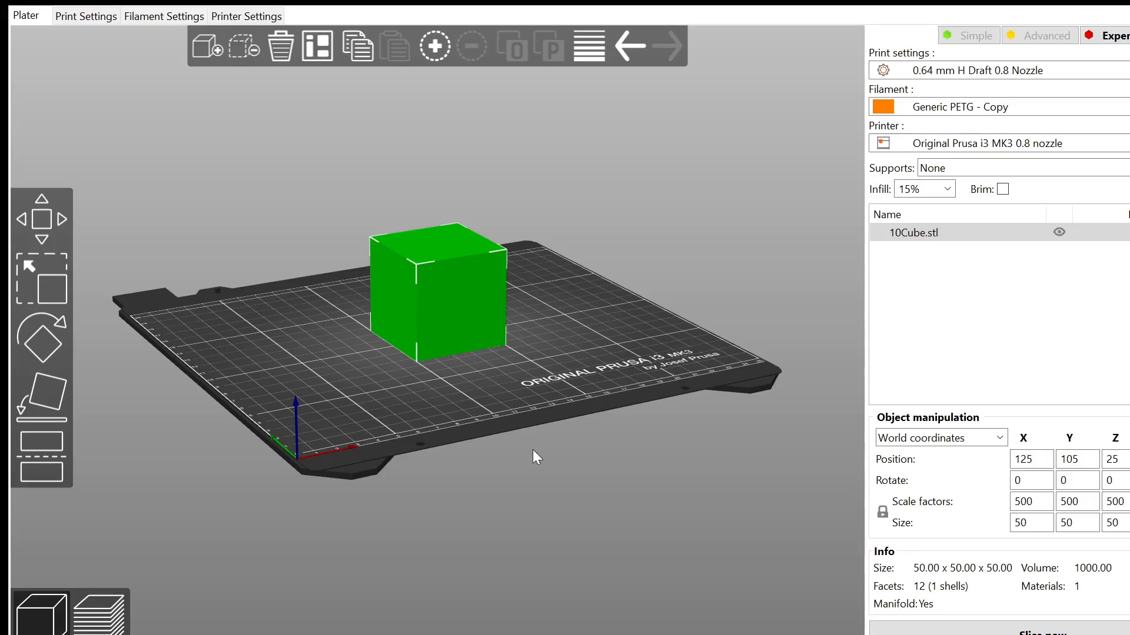
{"action": "mouse_move", "coordinate": [695, 633]}
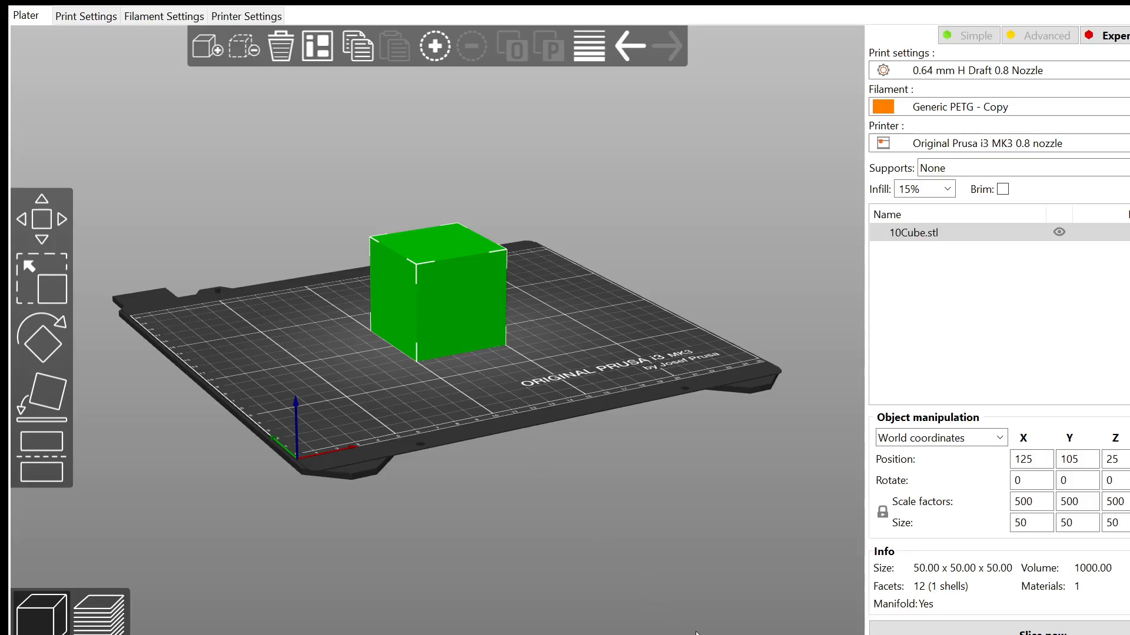
{"action": "mouse_move", "coordinate": [706, 596]}
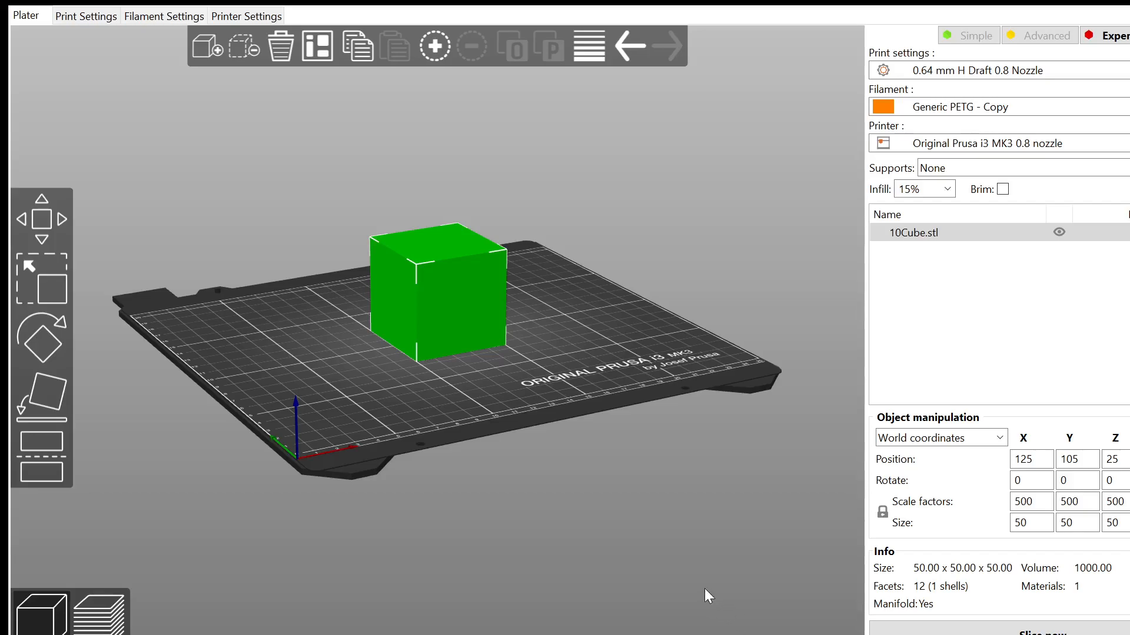
{"action": "mouse_move", "coordinate": [386, 320]}
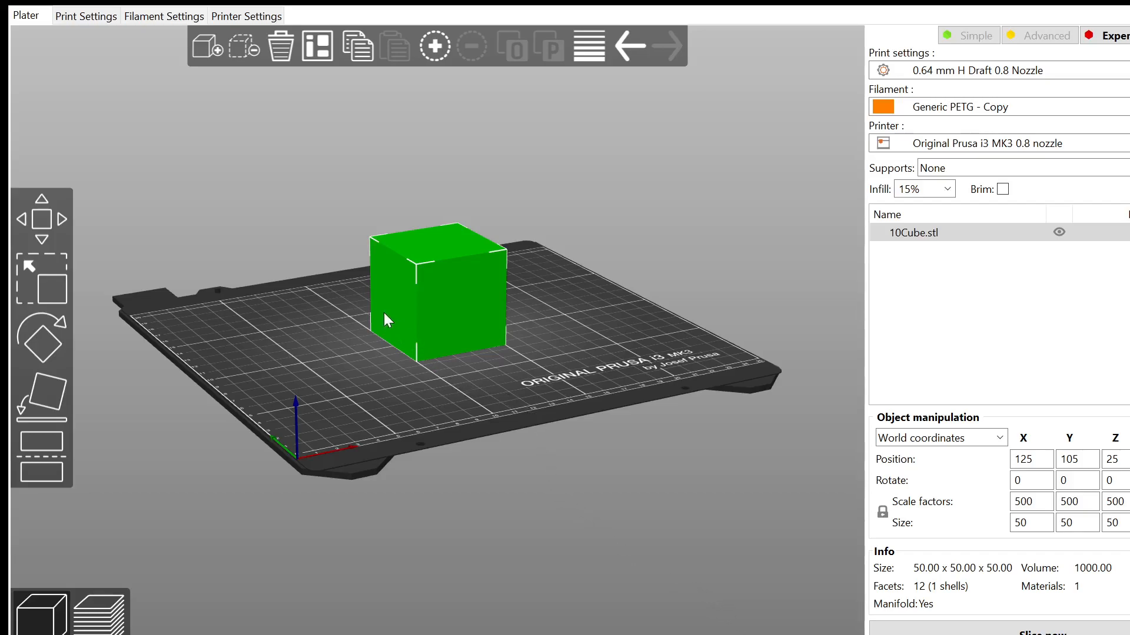
{"action": "mouse_move", "coordinate": [320, 511]}
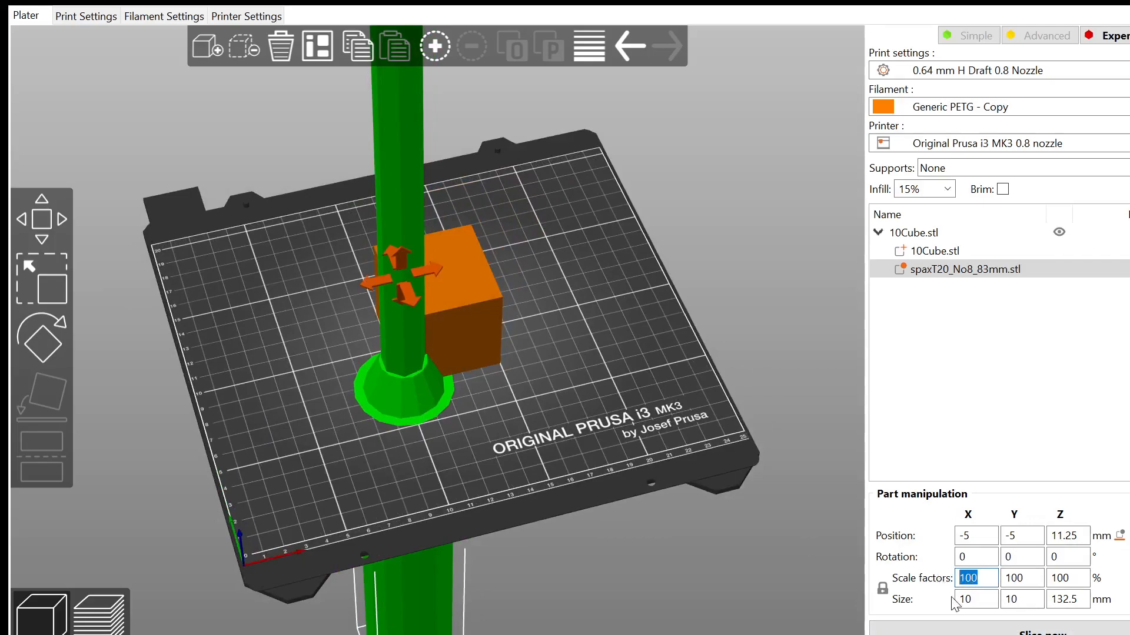
Scale the screw part to 20%, giving 2 × 2 × 26.5 mm
{"action": "type", "text": "20"}
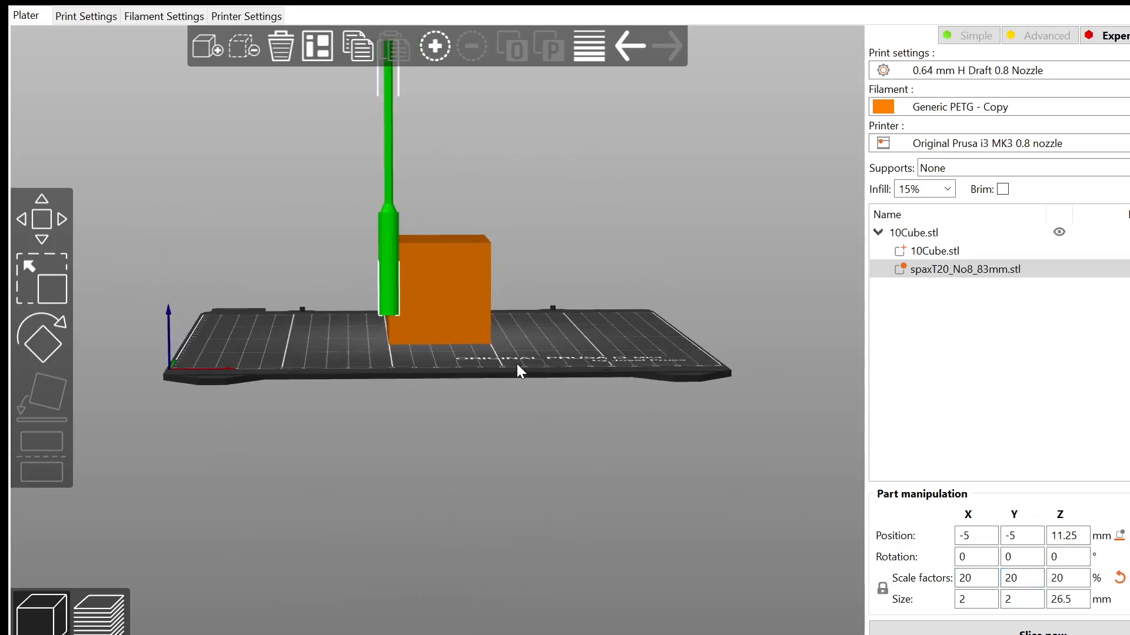
{"action": "mouse_move", "coordinate": [607, 388]}
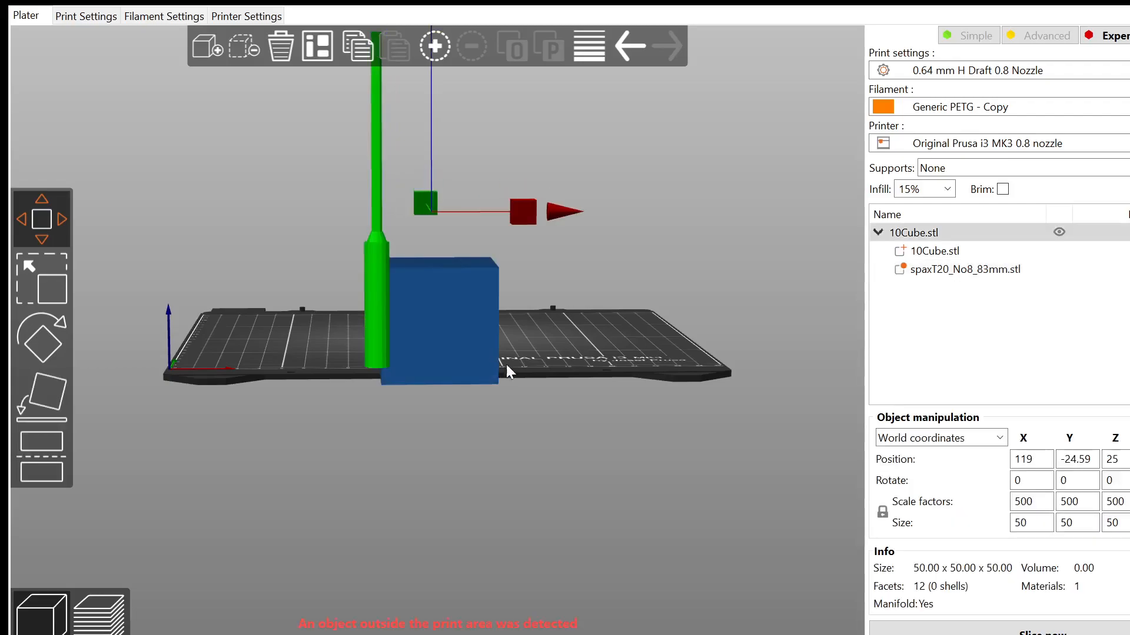
{"action": "mouse_move", "coordinate": [604, 362]}
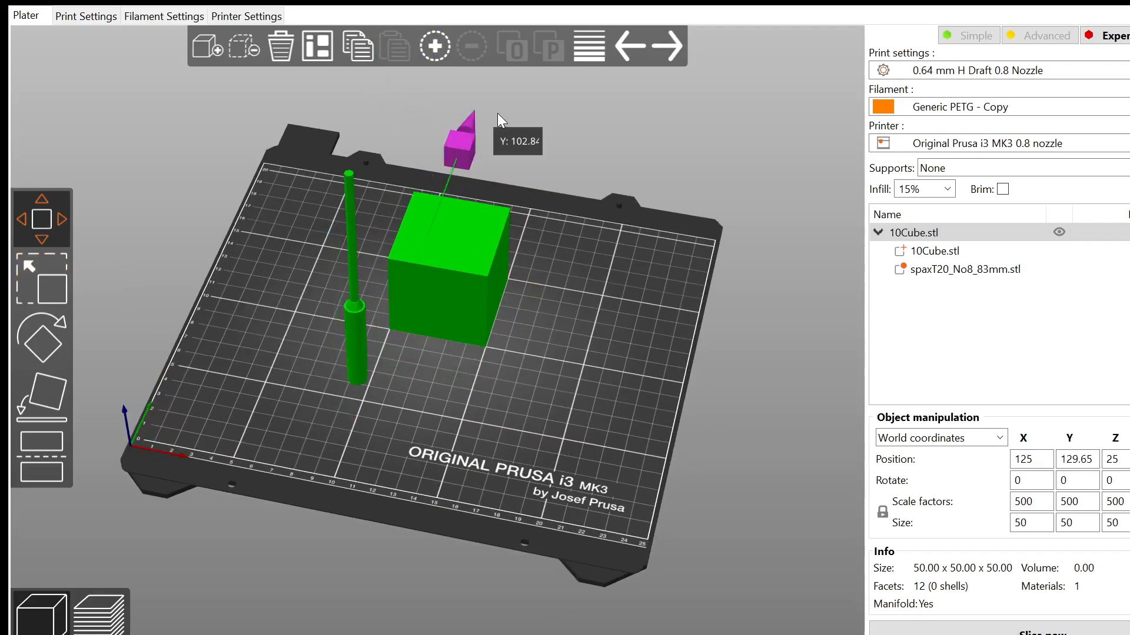
Move the cube back onto the bed and sink the screw vertically through it, poking out below
{"action": "left_click_drag", "start_coordinate": [458, 133], "coordinate": [350, 277]}
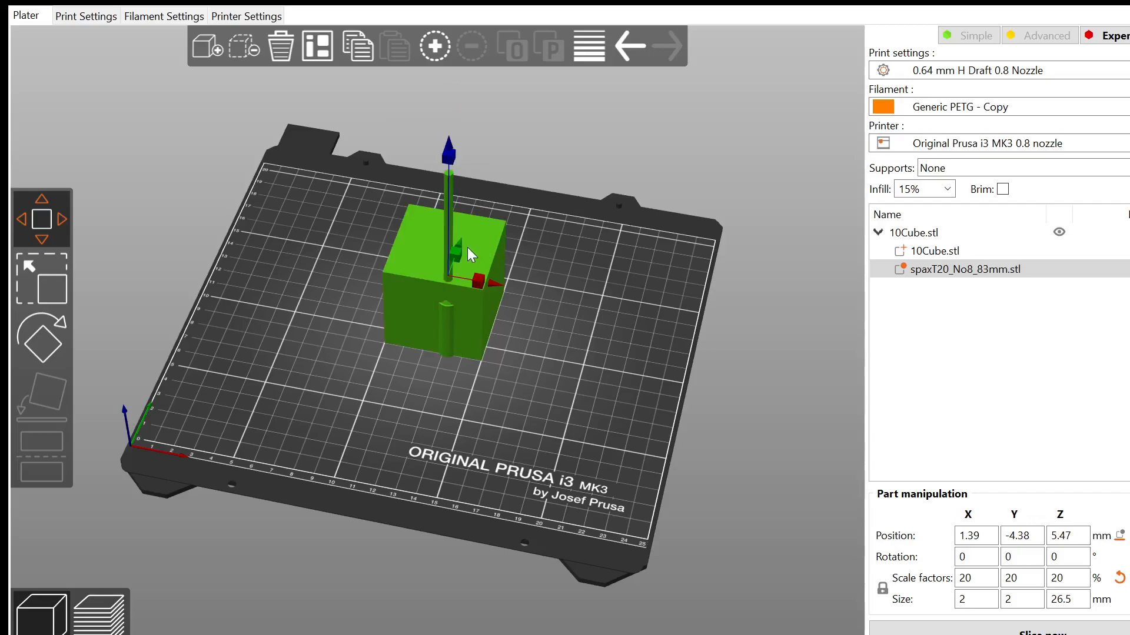
{"action": "left_click_drag", "start_coordinate": [454, 252], "coordinate": [457, 245]}
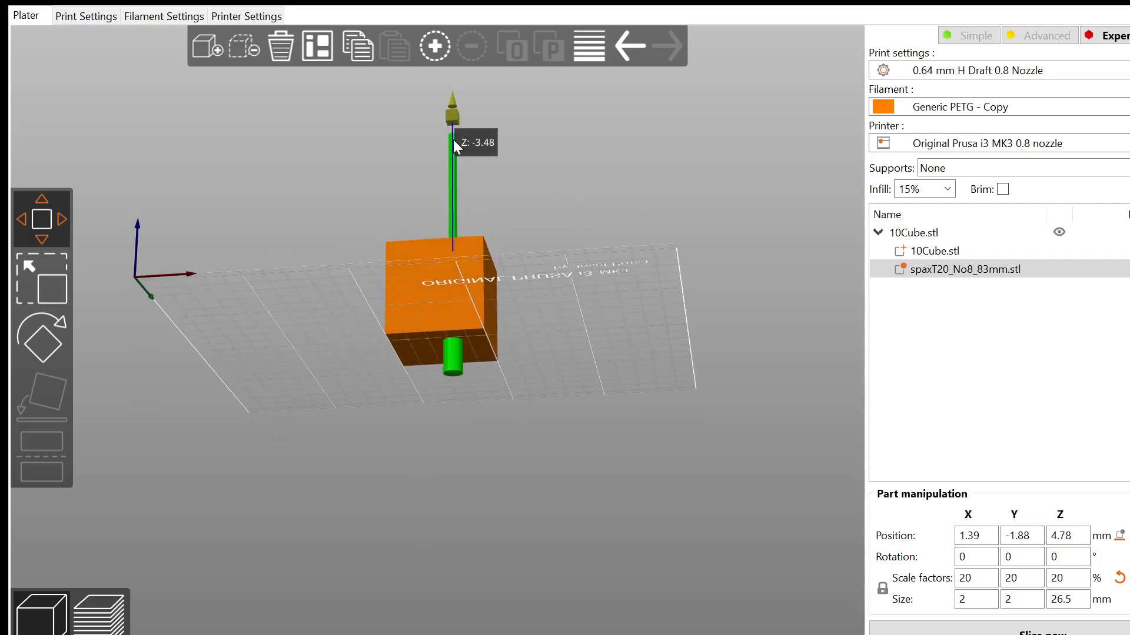
{"action": "left_click_drag", "start_coordinate": [452, 144], "coordinate": [461, 205]}
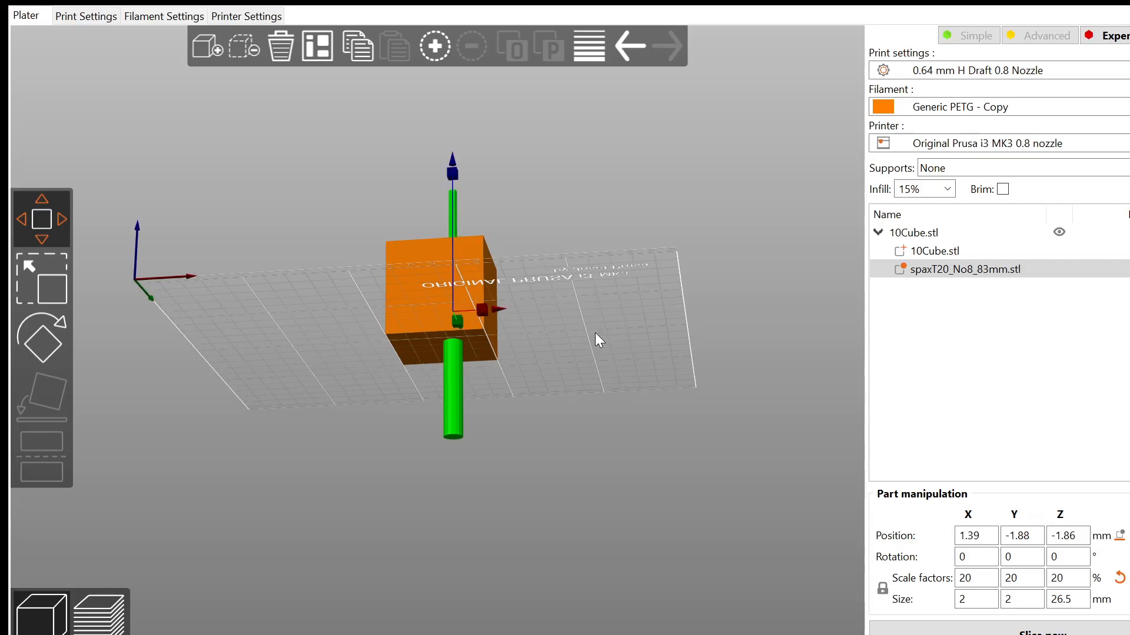
{"action": "mouse_move", "coordinate": [454, 119]}
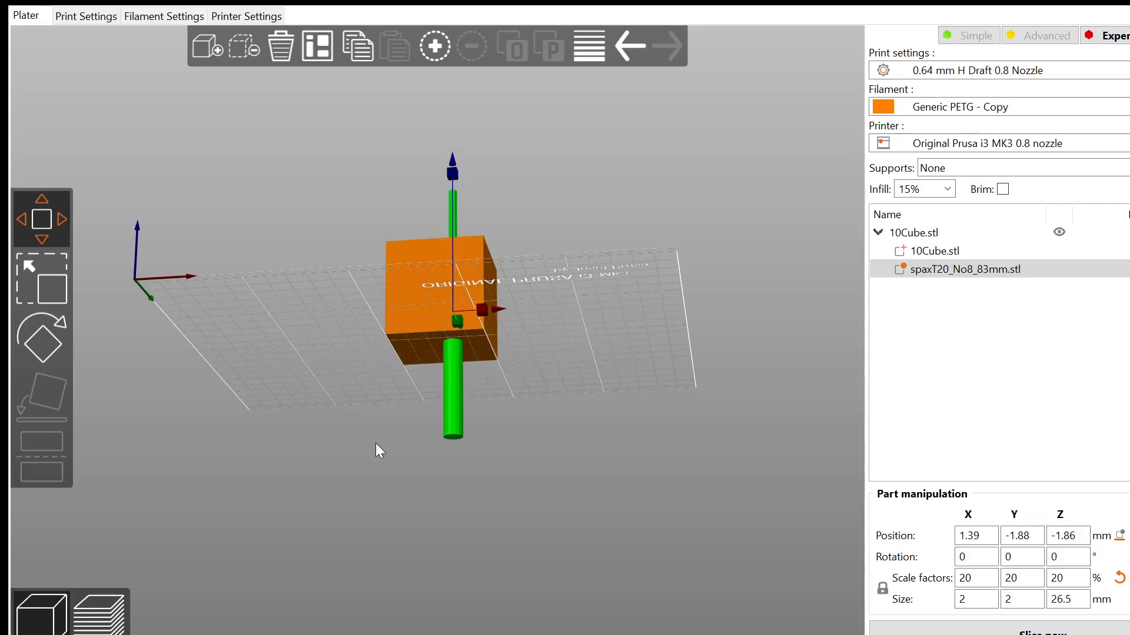
{"action": "left_click_drag", "start_coordinate": [380, 451], "coordinate": [386, 420]}
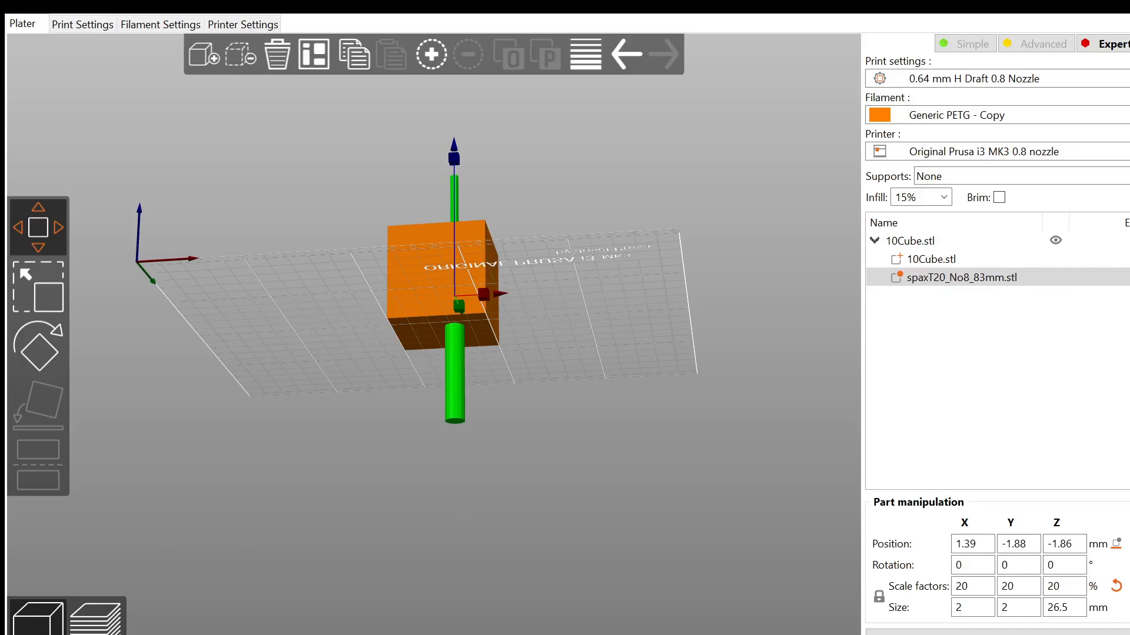
Add Infill and Layers/Perimeters settings to the screw part with fill density, bottom, perimeters and top at 0
{"action": "left_click", "coordinate": [960, 278]}
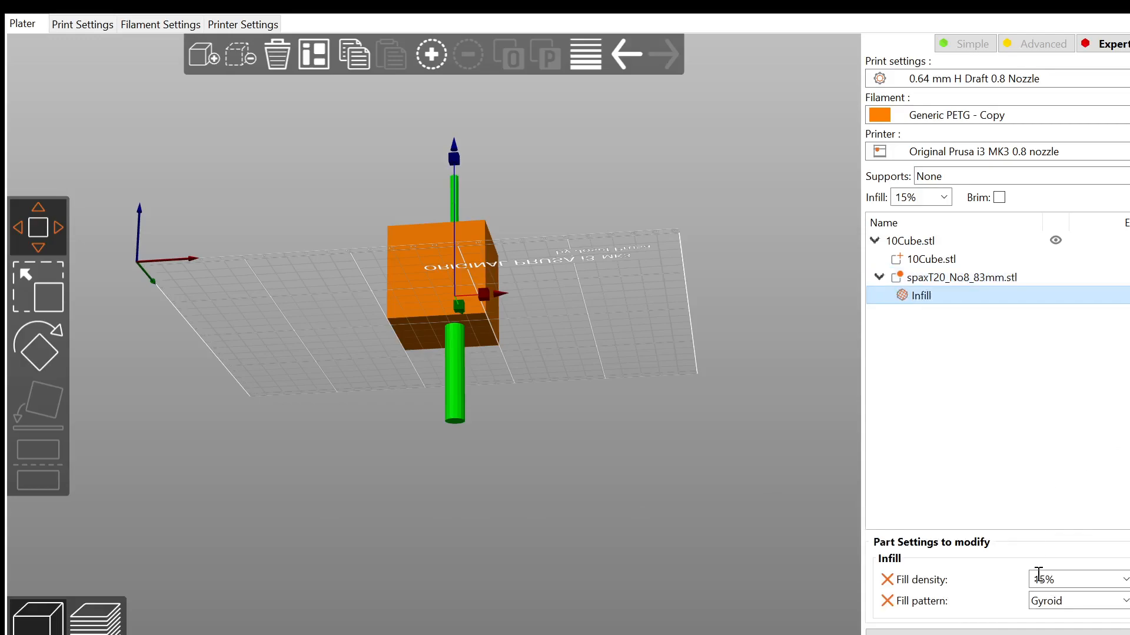
{"action": "left_click", "coordinate": [961, 278]}
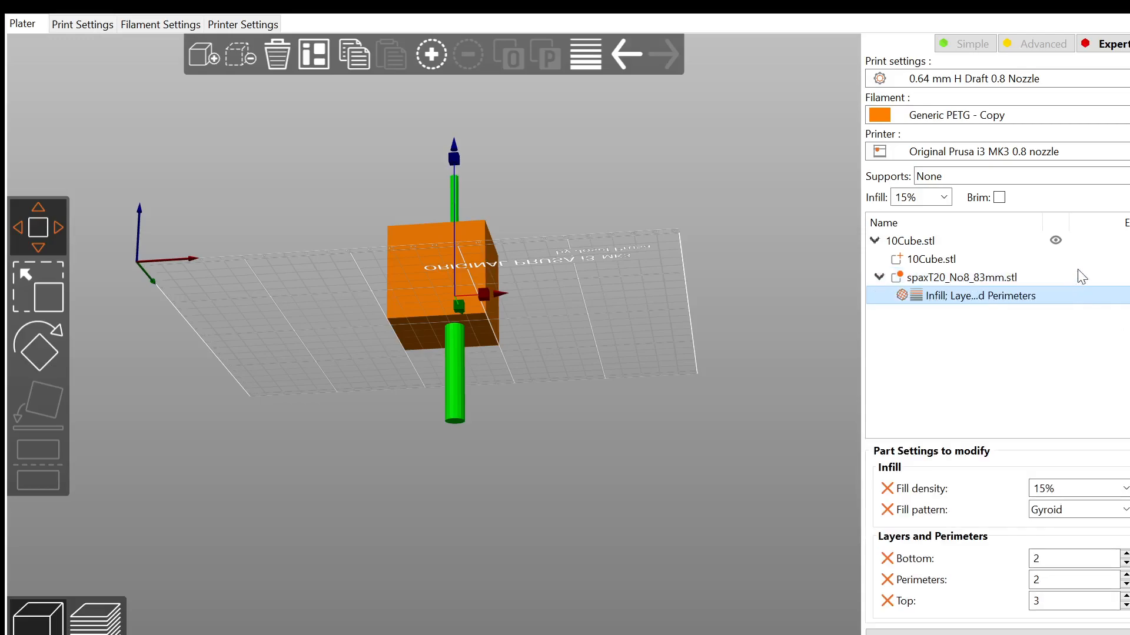
{"action": "left_click", "coordinate": [1074, 487]}
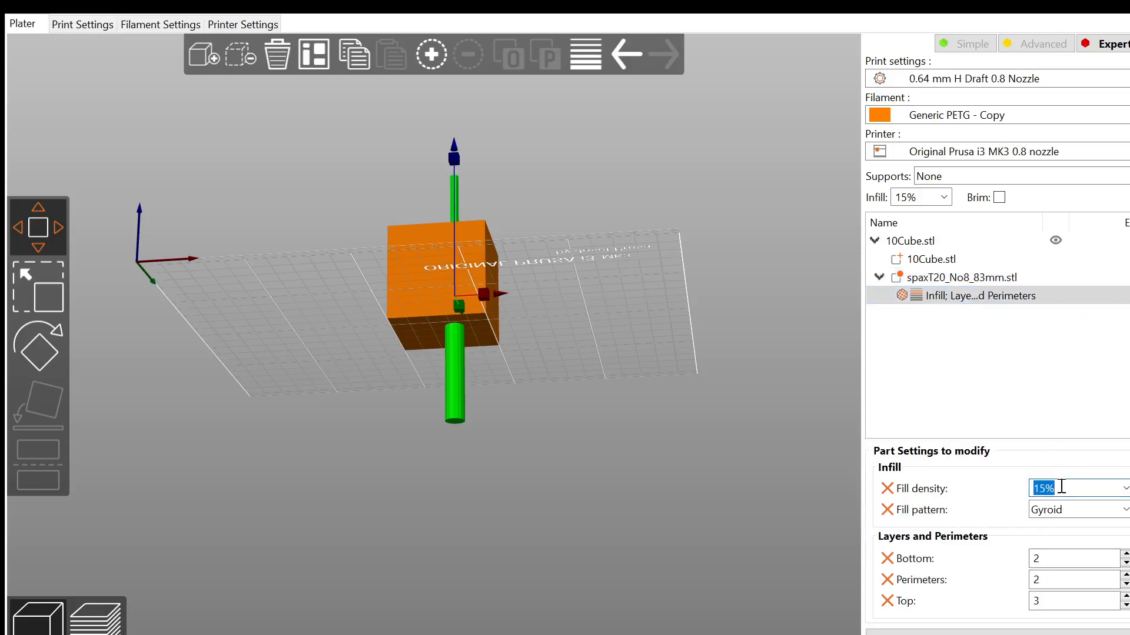
{"action": "type", "text": "0"}
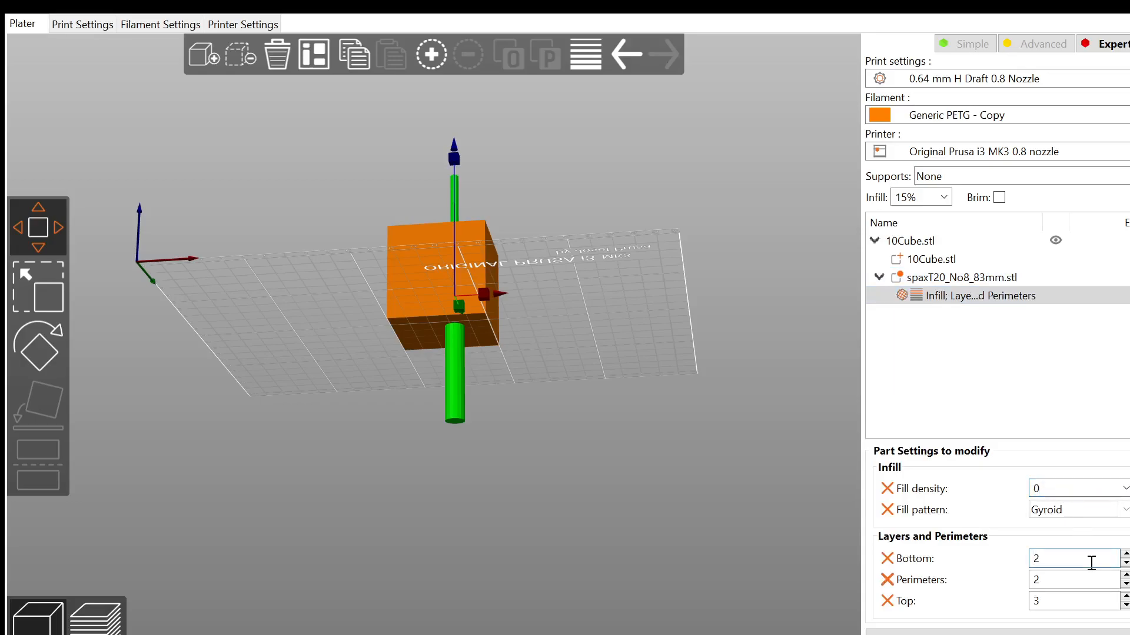
{"action": "type", "text": "0"}
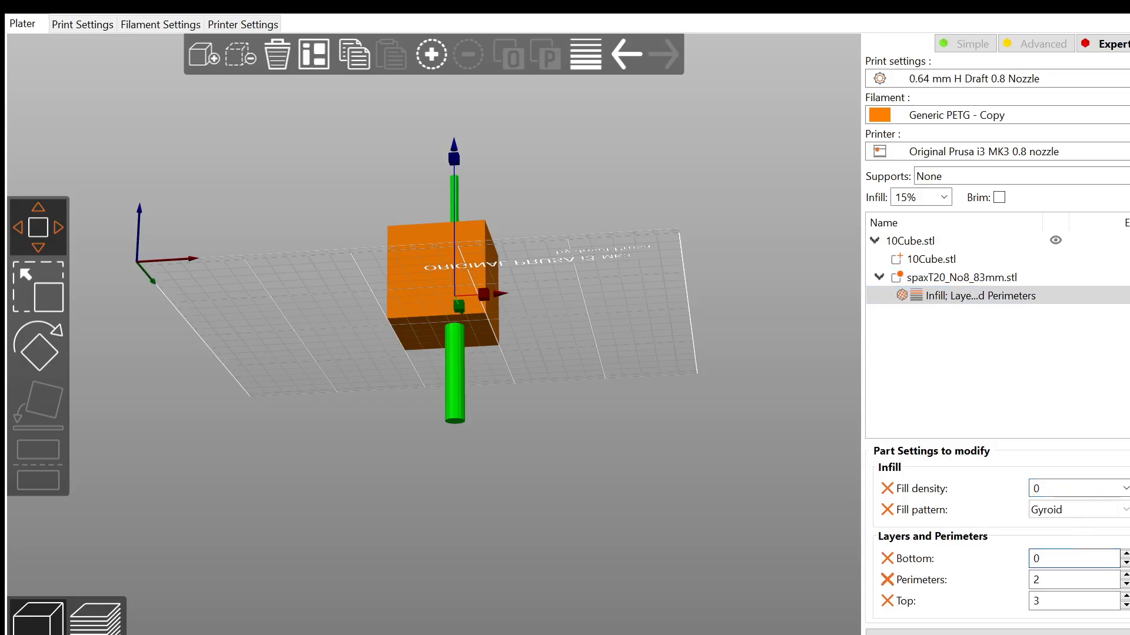
{"action": "left_click", "coordinate": [1073, 558]}
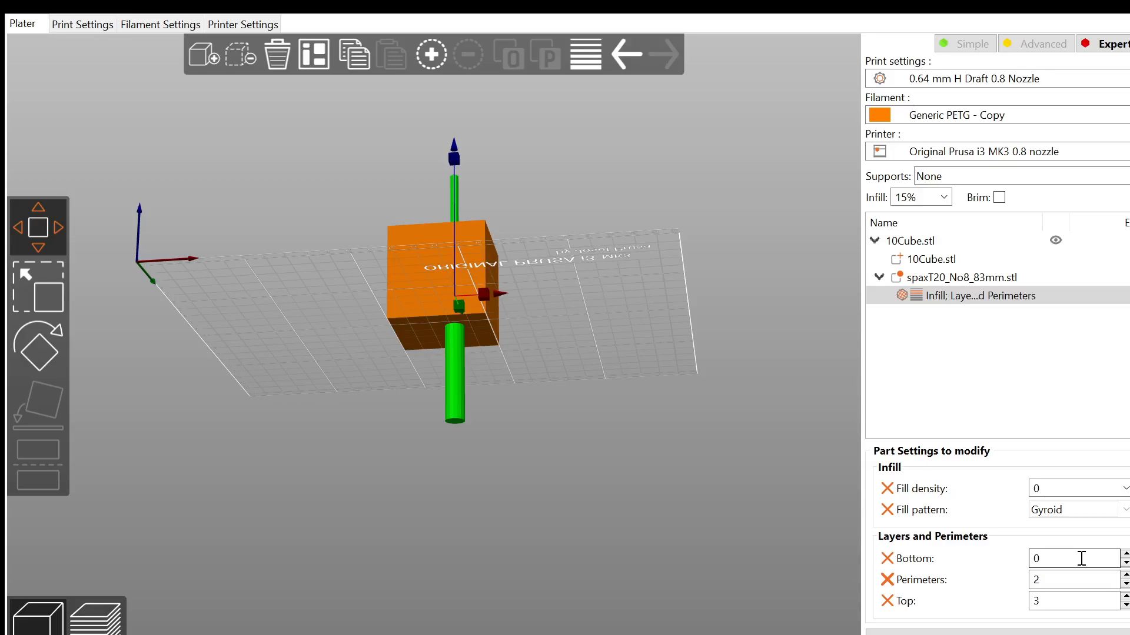
{"action": "type", "text": "0"}
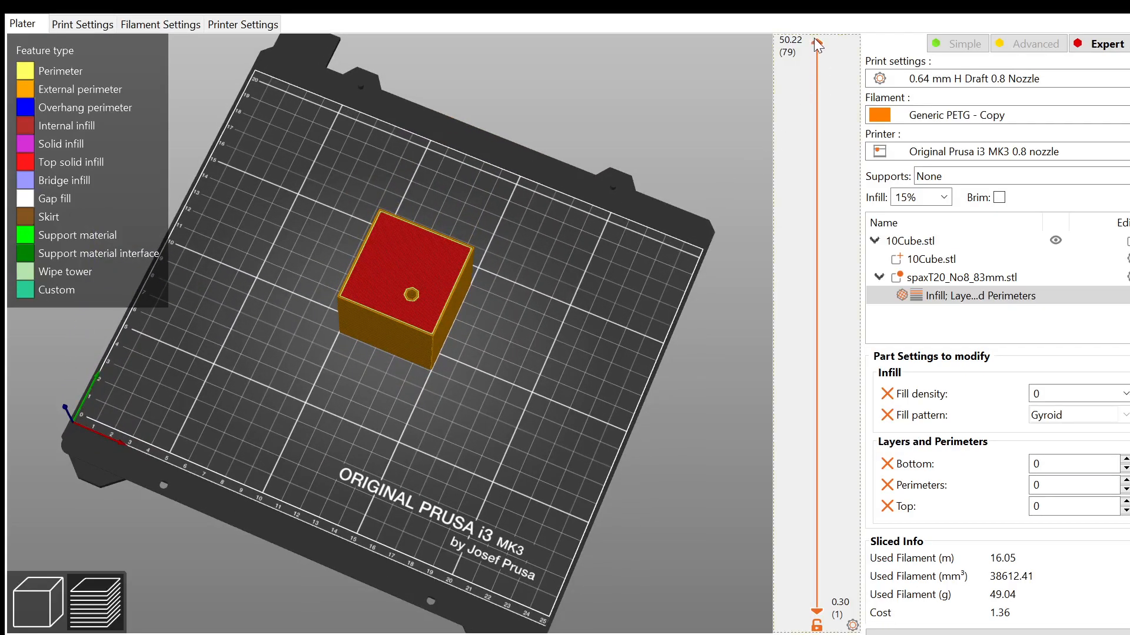
Step the layer slider through the sliced cube, revealing the hollow screw hole in the gyroid infill
{"action": "left_click_drag", "start_coordinate": [817, 43], "coordinate": [817, 578]}
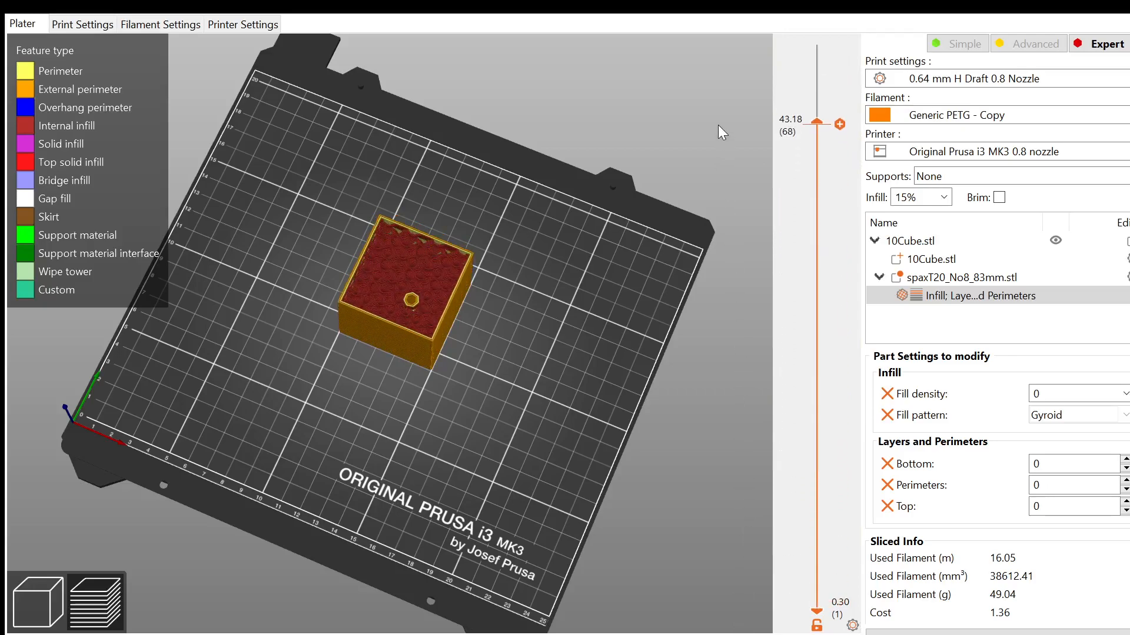
{"action": "left_click_drag", "start_coordinate": [817, 122], "coordinate": [816, 50]}
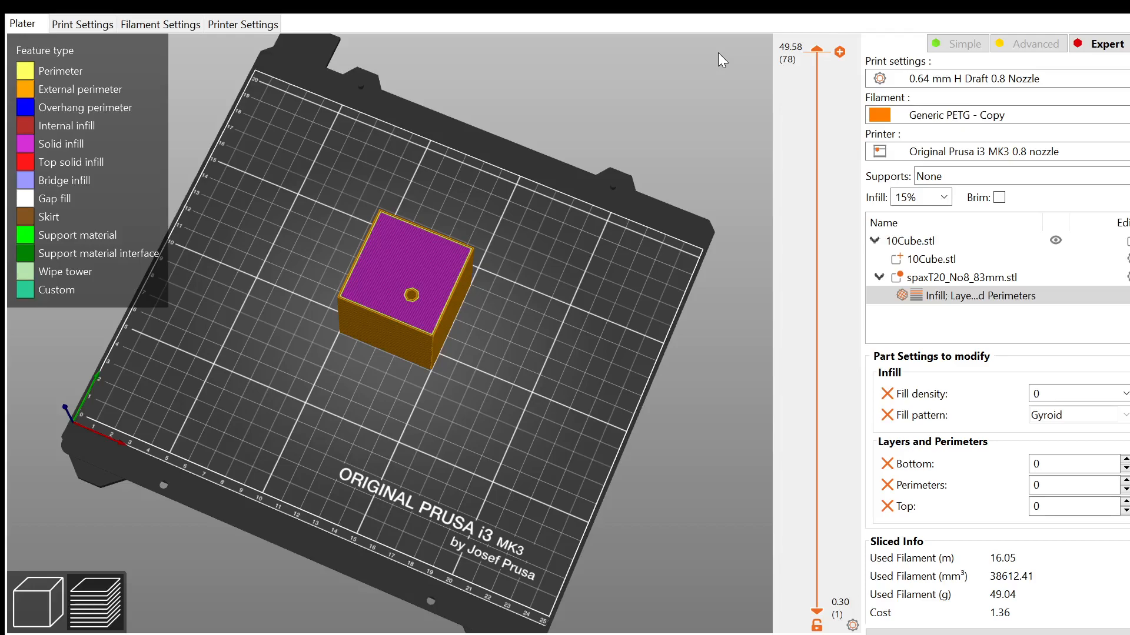
{"action": "left_click_drag", "start_coordinate": [817, 50], "coordinate": [817, 231]}
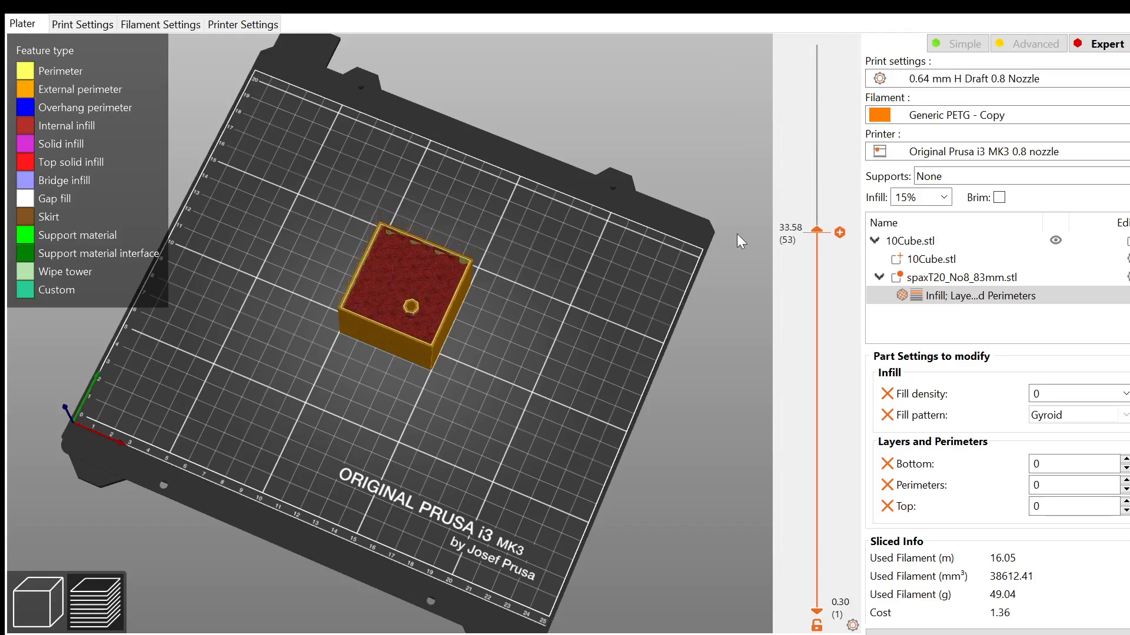
{"action": "left_click_drag", "start_coordinate": [817, 231], "coordinate": [816, 338]}
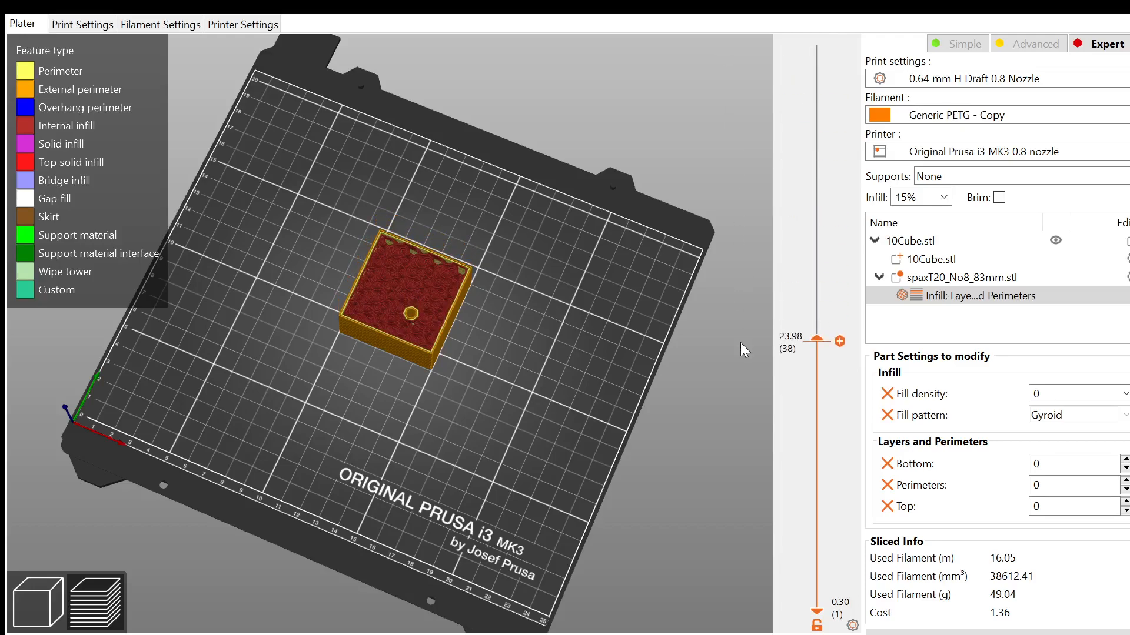
{"action": "left_click_drag", "start_coordinate": [816, 340], "coordinate": [817, 353]}
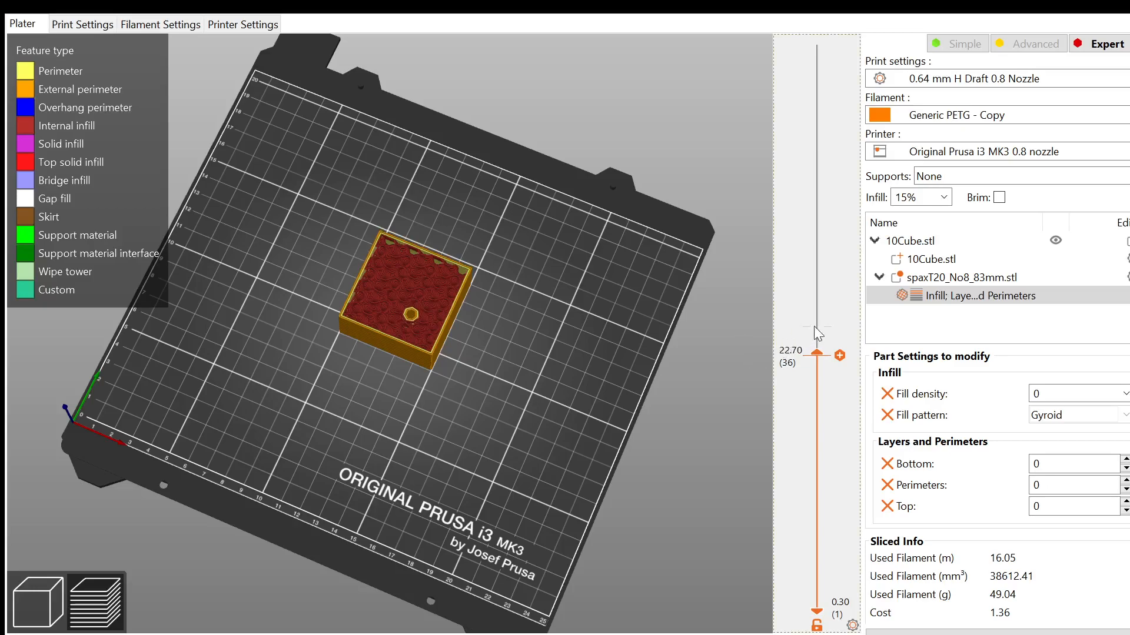